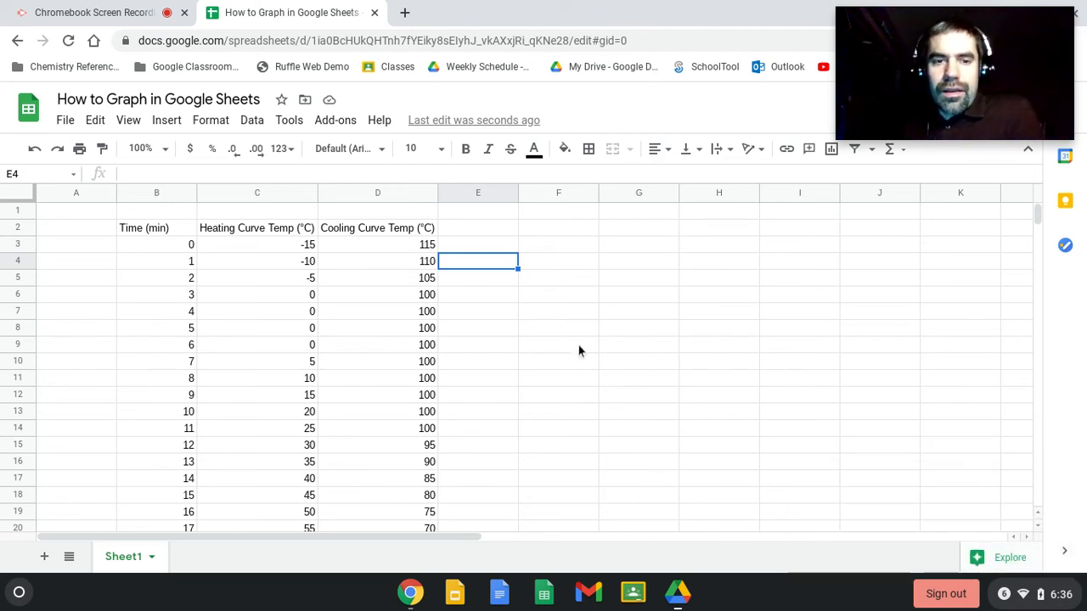
pyautogui.moveTo(642, 329)
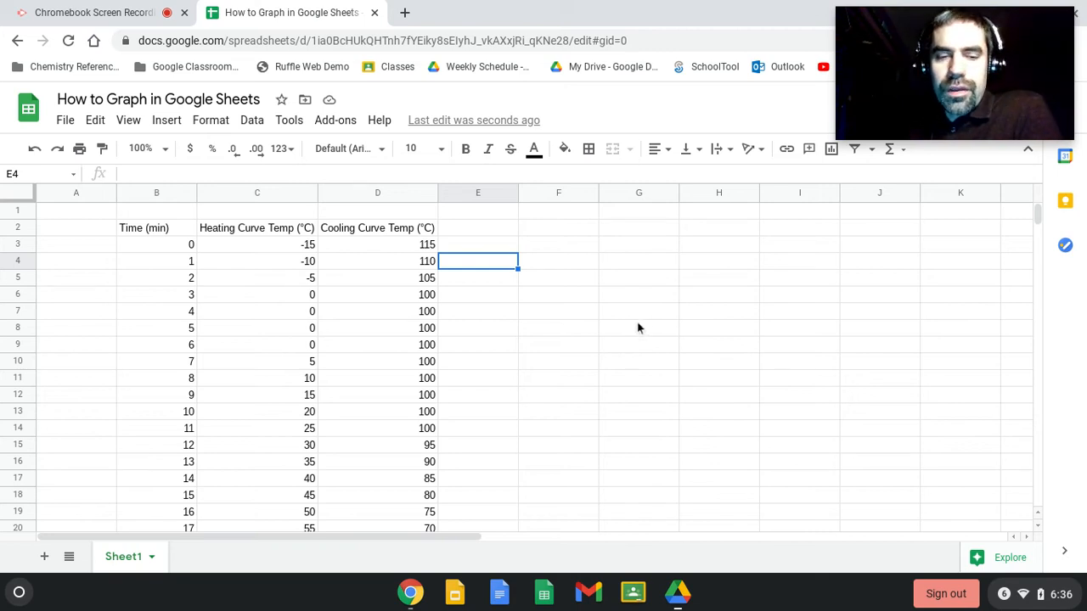
pyautogui.moveTo(371, 302)
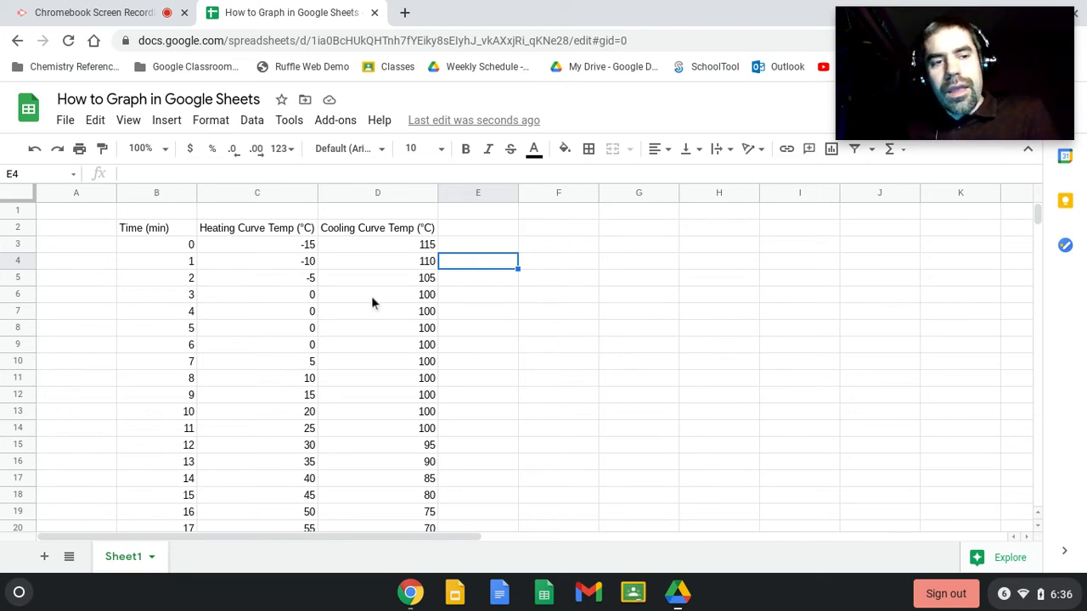
pyautogui.moveTo(275, 357)
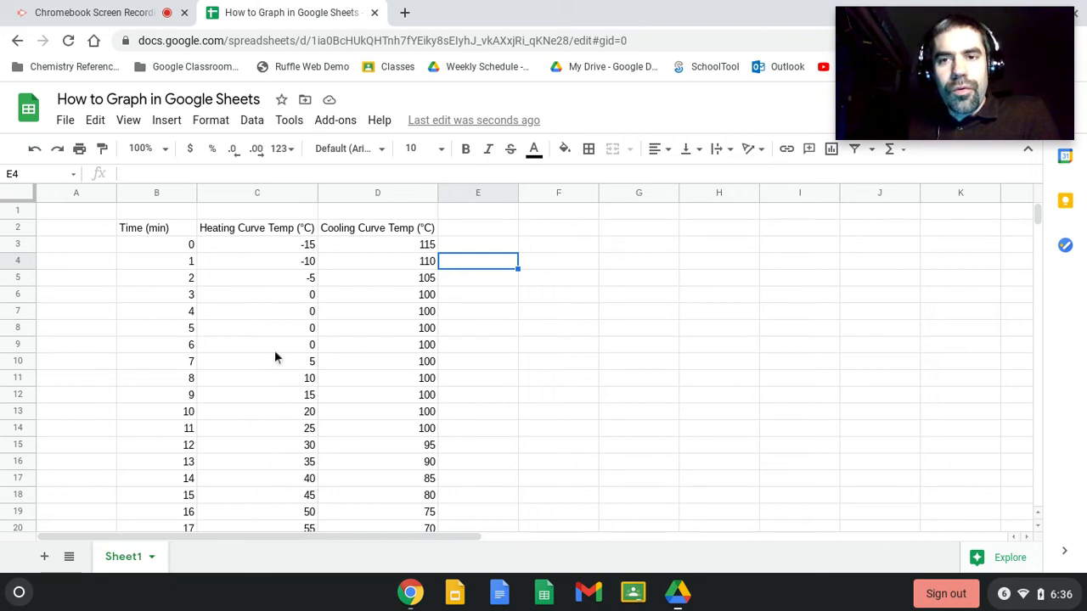
pyautogui.moveTo(143, 252)
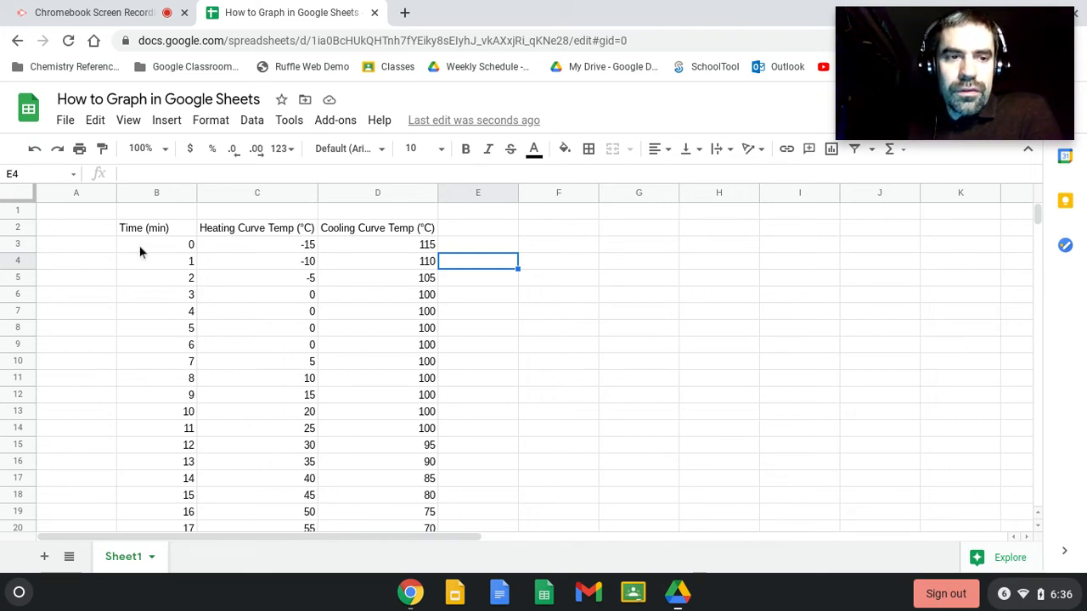
pyautogui.moveTo(191, 306)
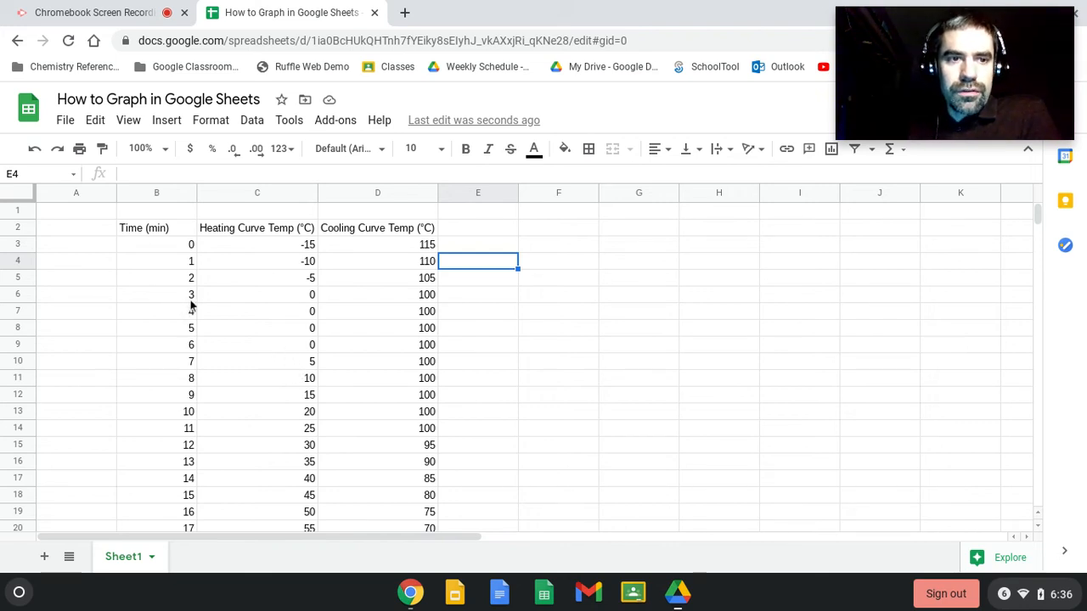
# - Review the Time (min) and Cooling Curve Temp (°C) headers and edit the empty cell beside them
pyautogui.click(156, 228)
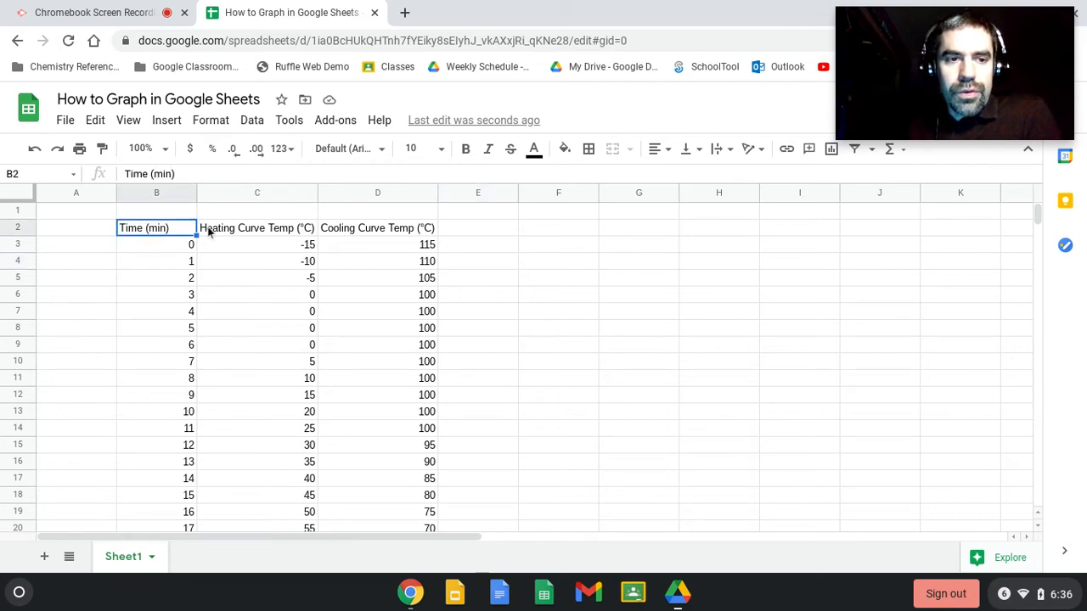
pyautogui.moveTo(210, 326)
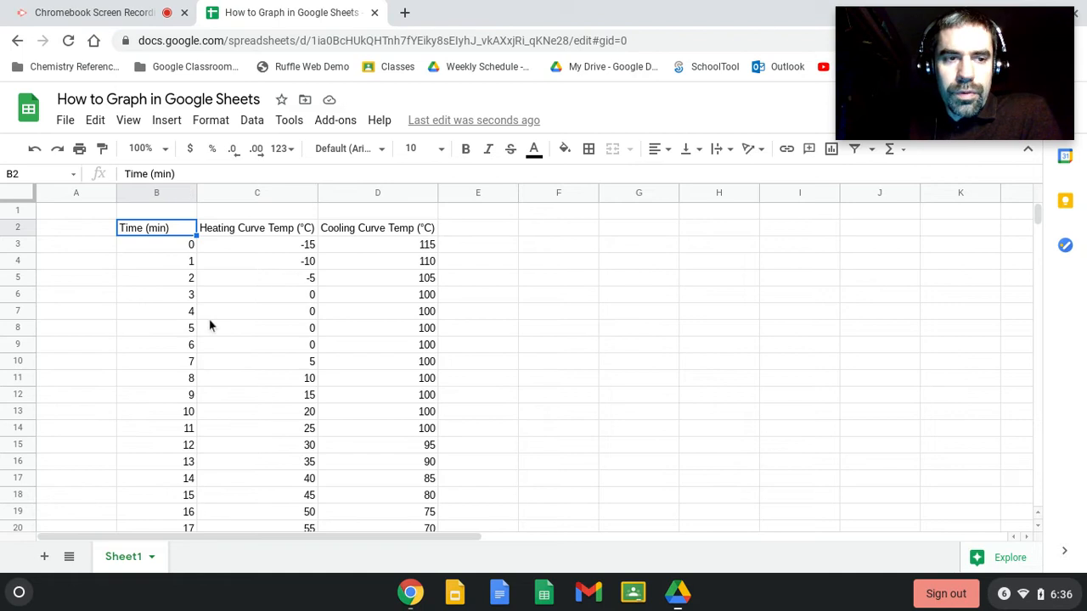
pyautogui.click(377, 228)
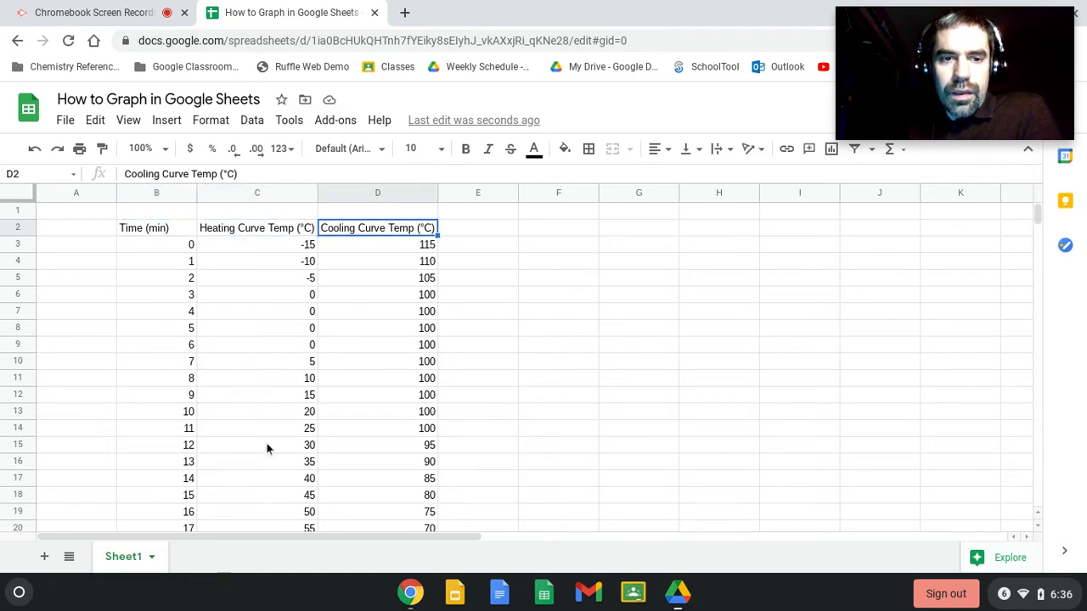
pyautogui.moveTo(406, 219)
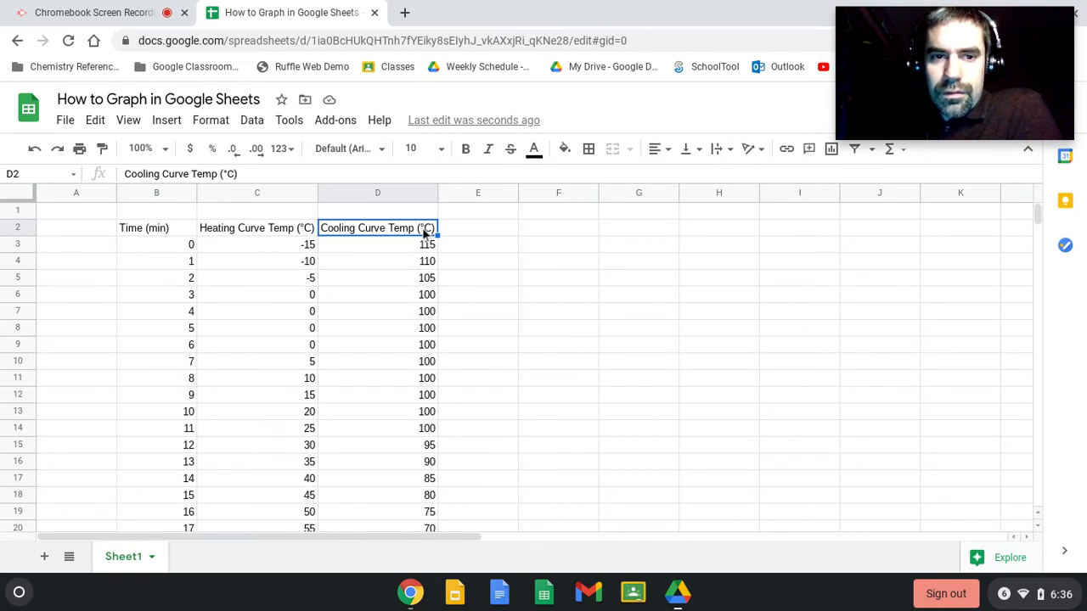
pyautogui.click(477, 228)
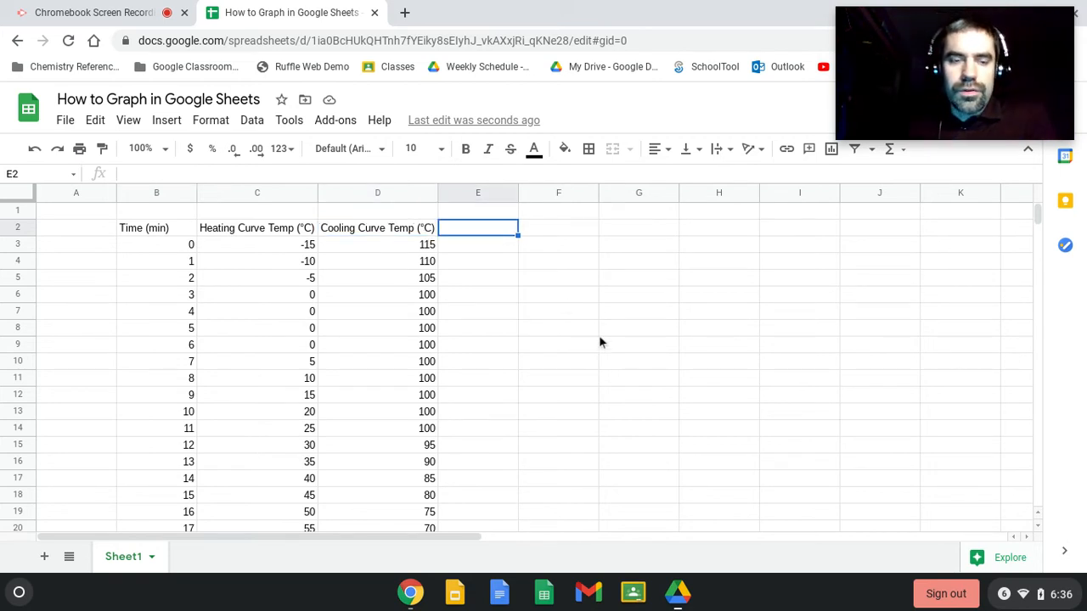
pyautogui.write('u')
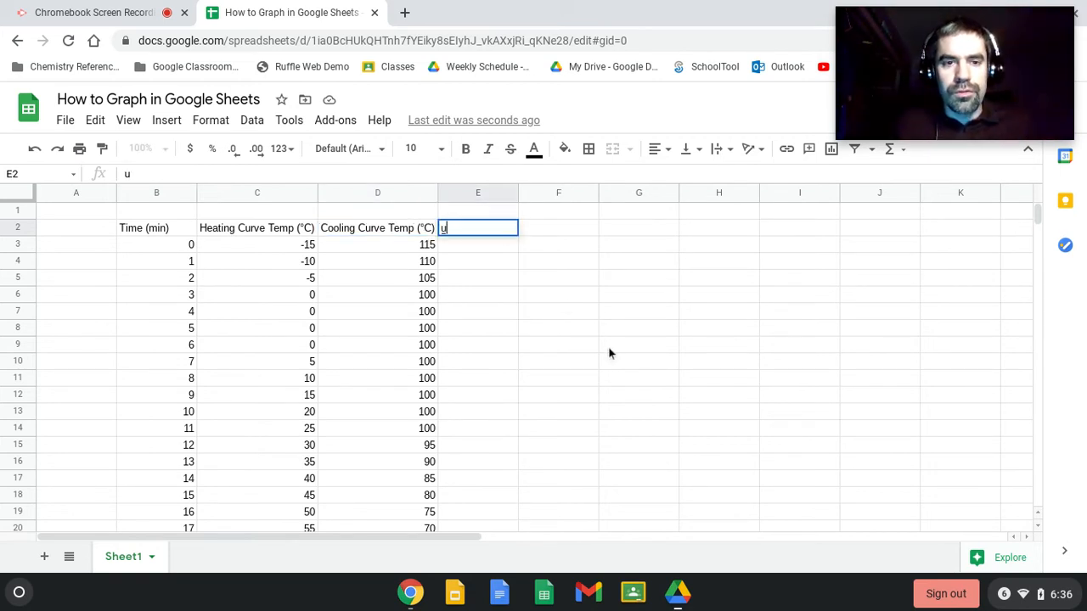
pyautogui.write('00b')
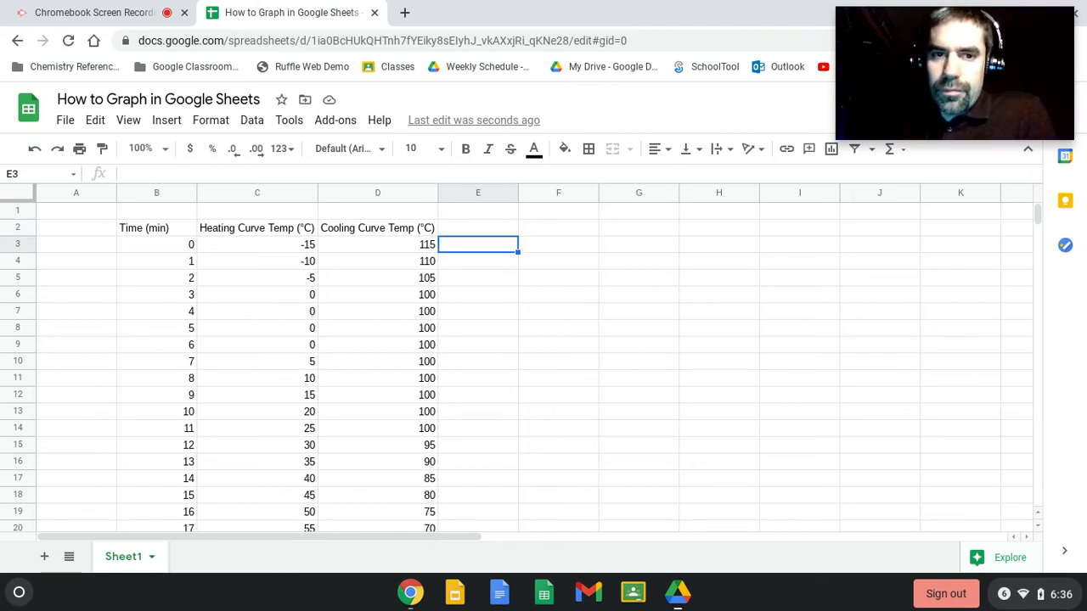
pyautogui.click(477, 327)
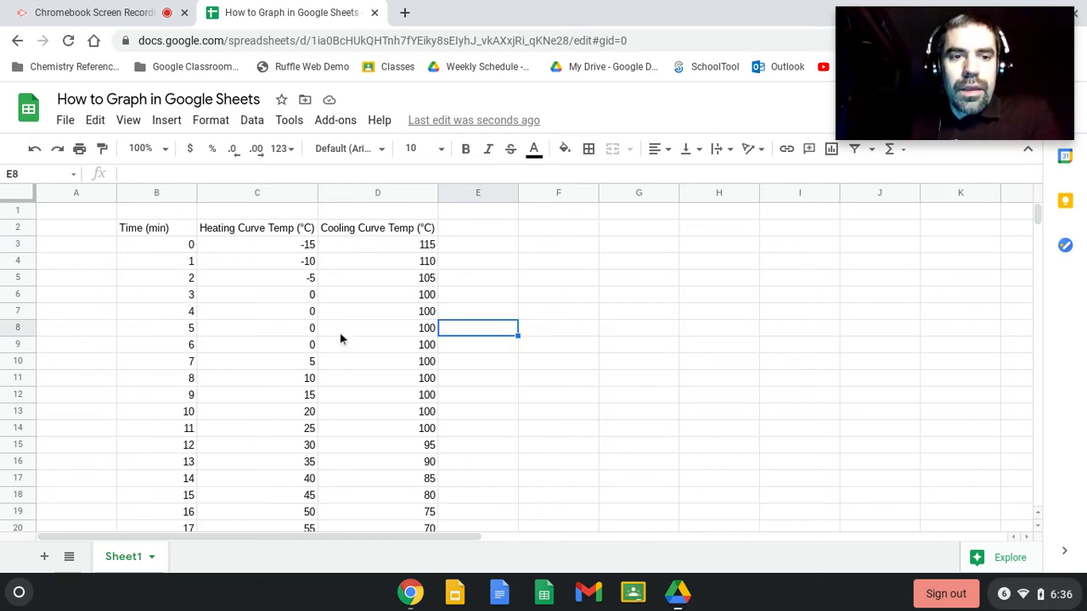
pyautogui.moveTo(225, 299)
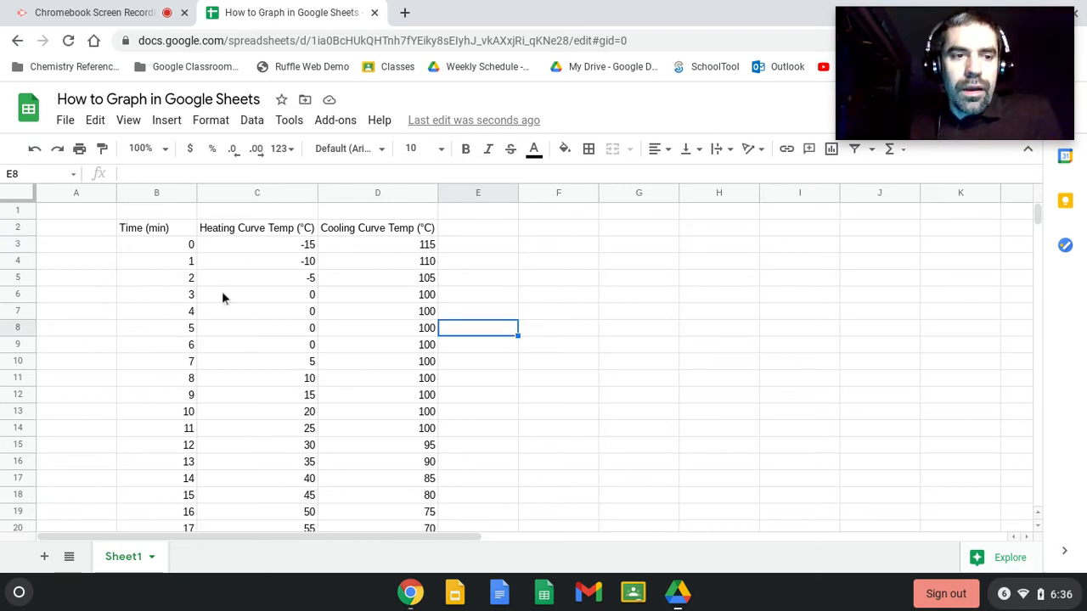
# - Select B2 through D39 — time plus both temperature columns — as the chart data range
pyautogui.click(156, 227)
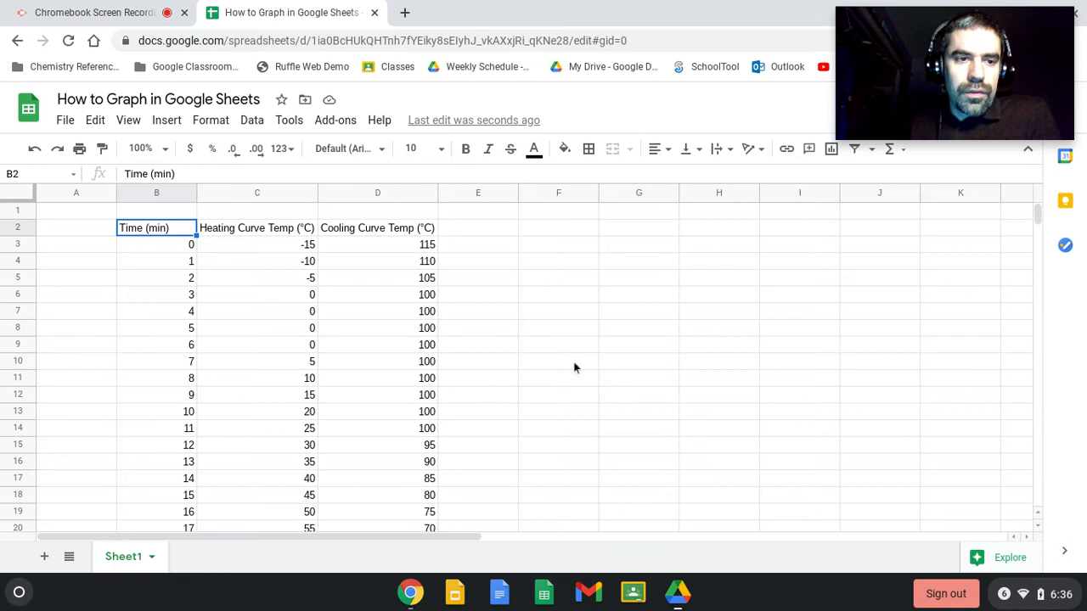
pyautogui.moveTo(603, 355)
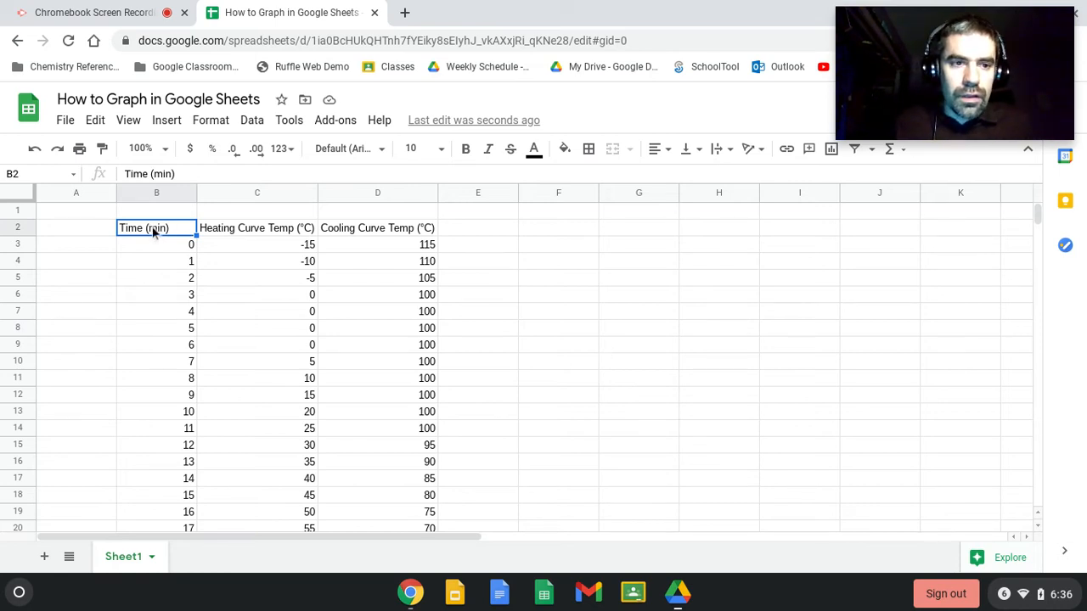
pyautogui.click(557, 394)
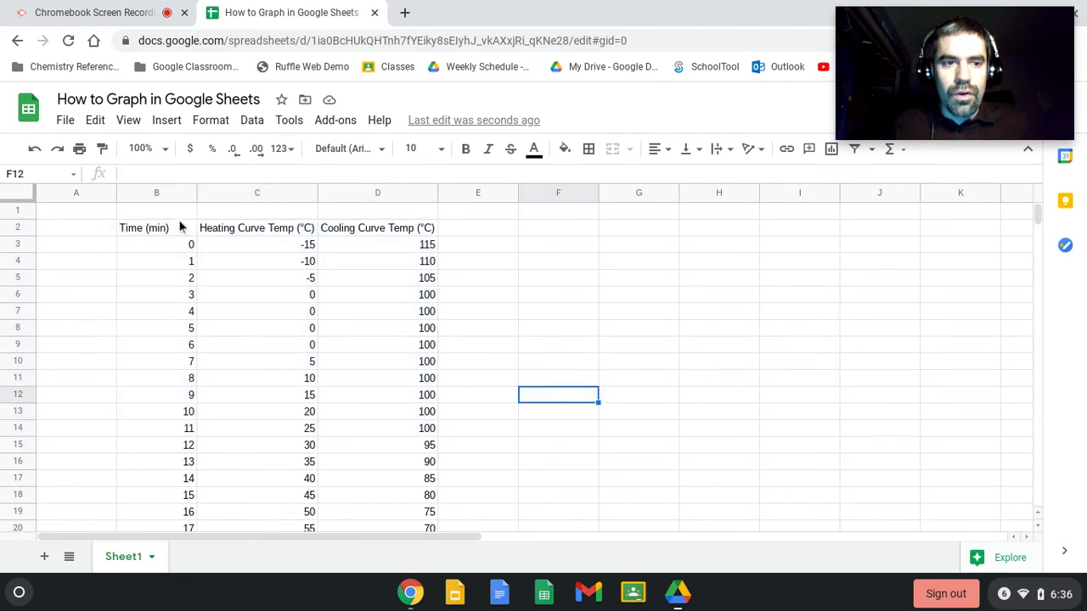
pyautogui.click(156, 228)
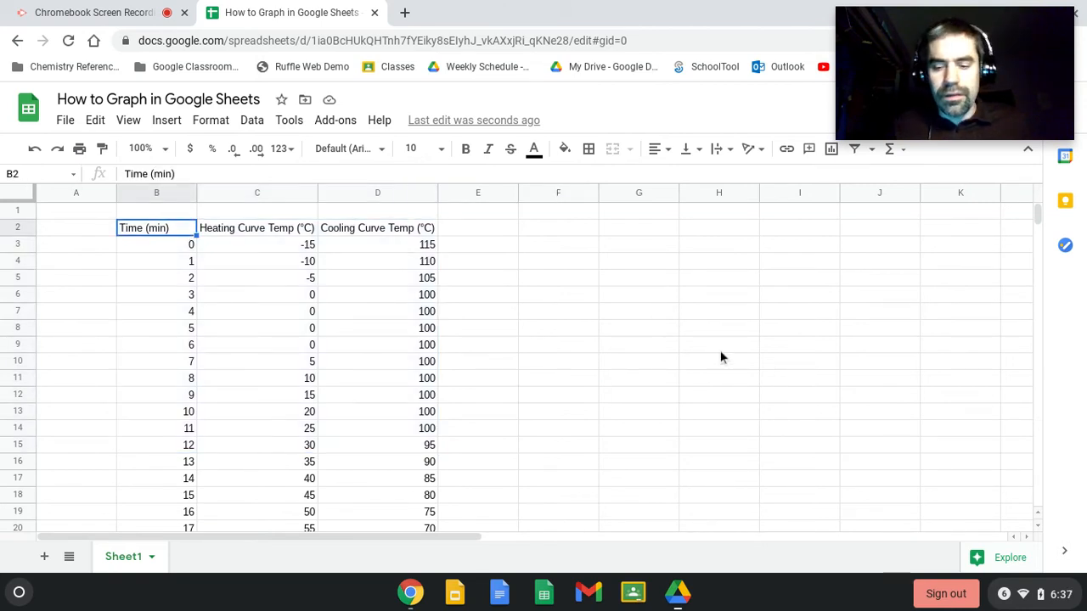
pyautogui.moveTo(156, 228); pyautogui.dragTo(377, 228)
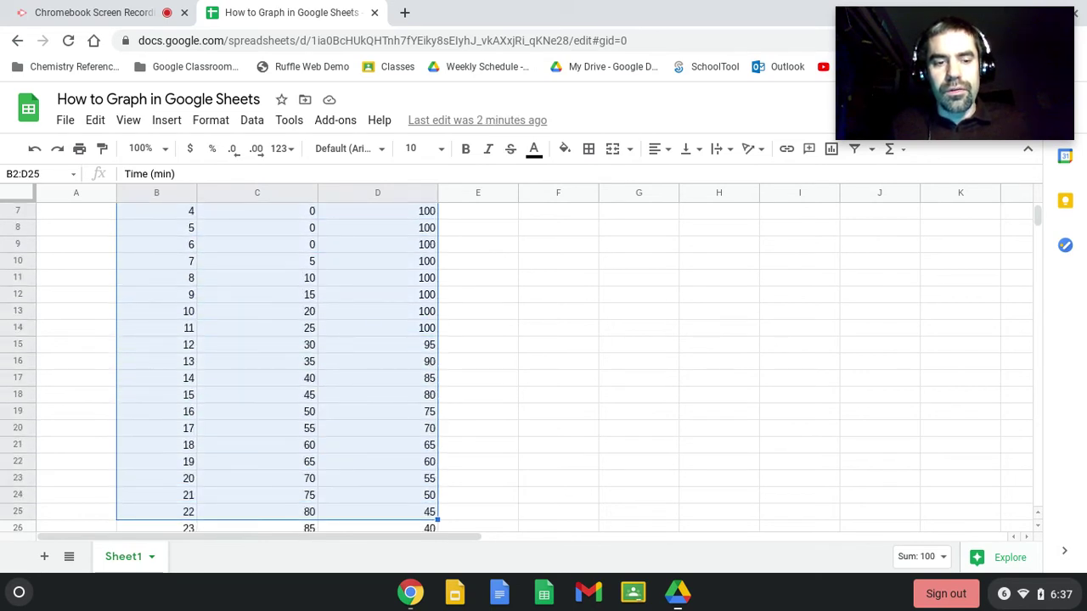
pyautogui.scroll(-3)
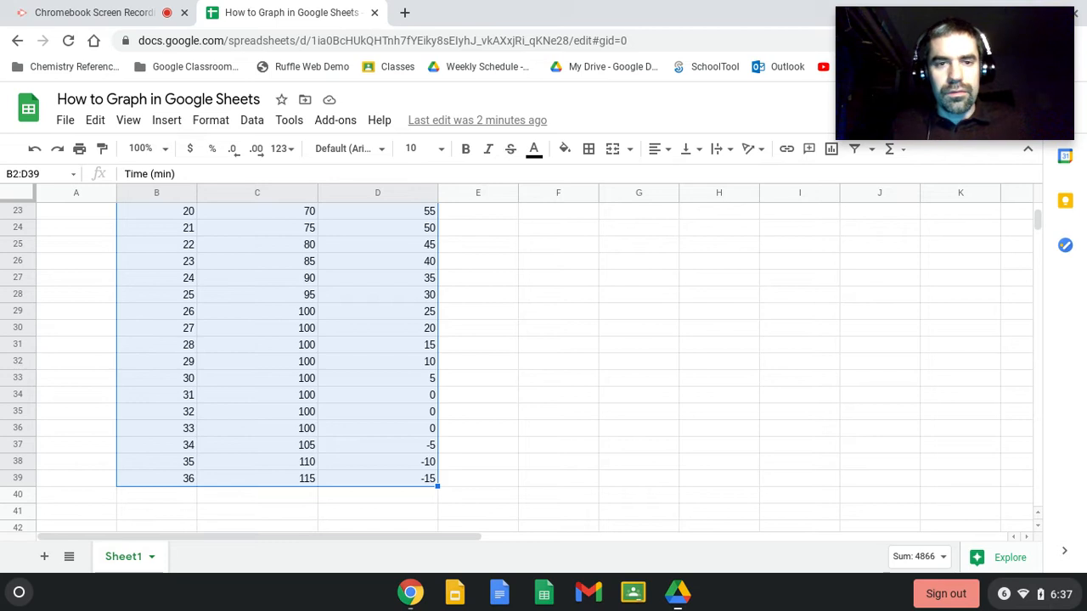
pyautogui.moveTo(365, 309)
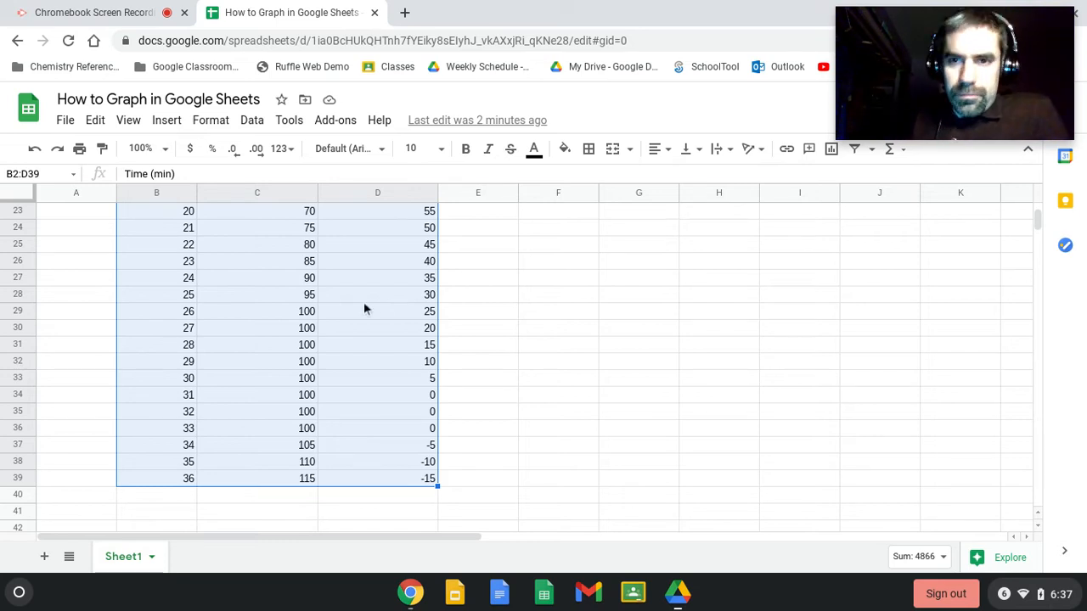
# - Insert a line chart of the selected time and temperature data
pyautogui.click(166, 119)
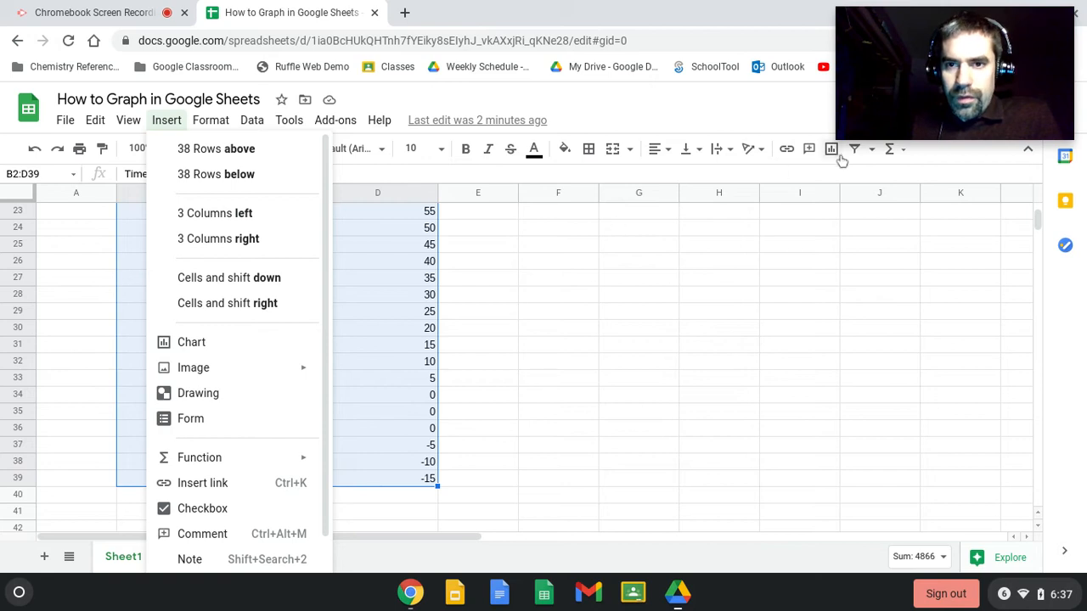
pyautogui.moveTo(832, 150)
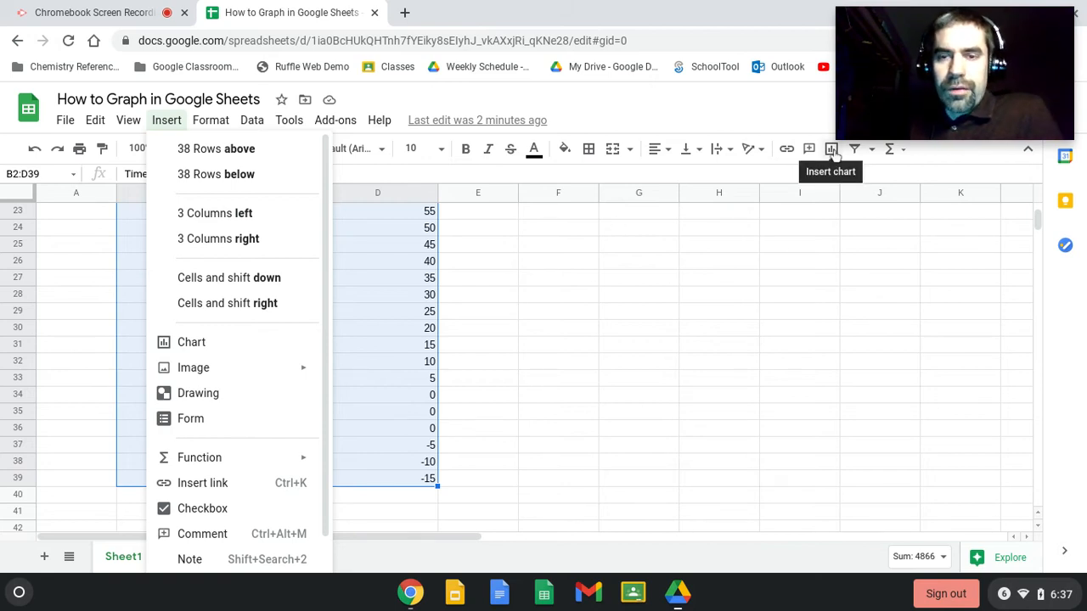
pyautogui.click(750, 421)
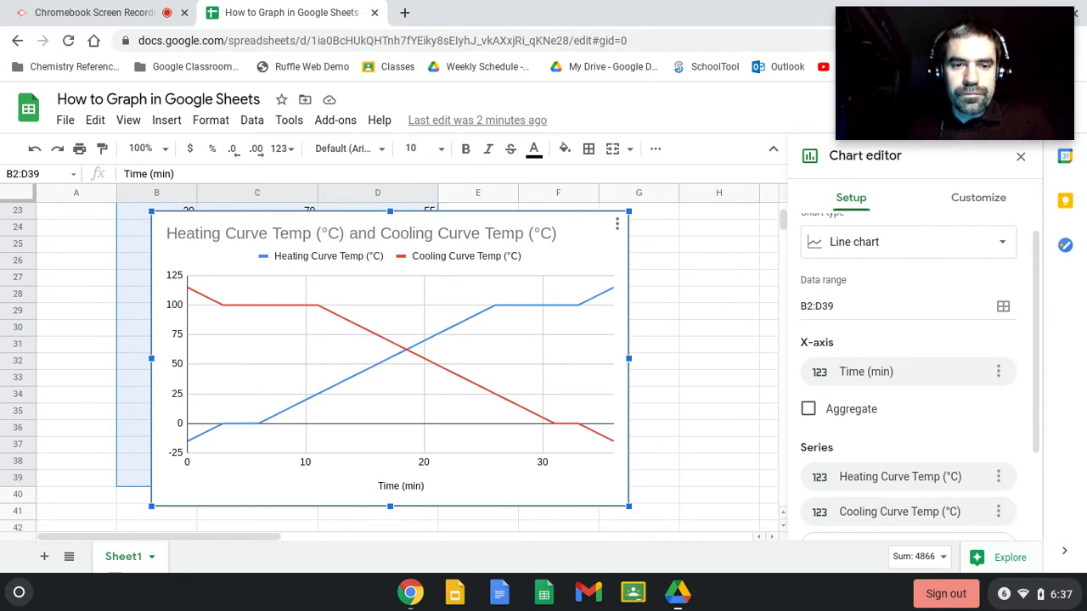
pyautogui.moveTo(671, 377)
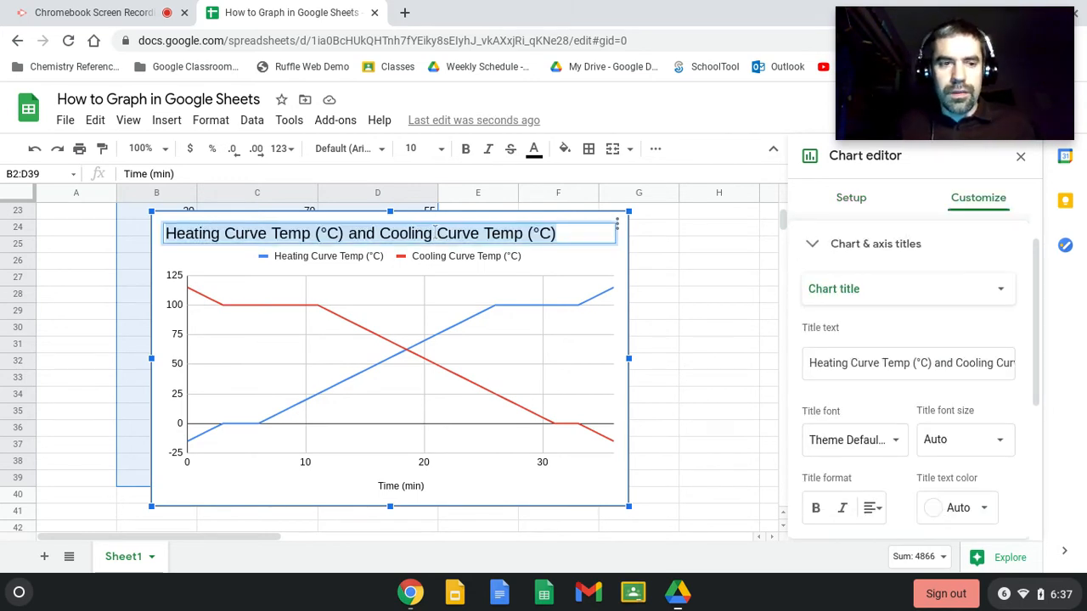
# - Enter the chart title 'Heating and Cooling Curves of Water'
pyautogui.write('Heating and Cool')
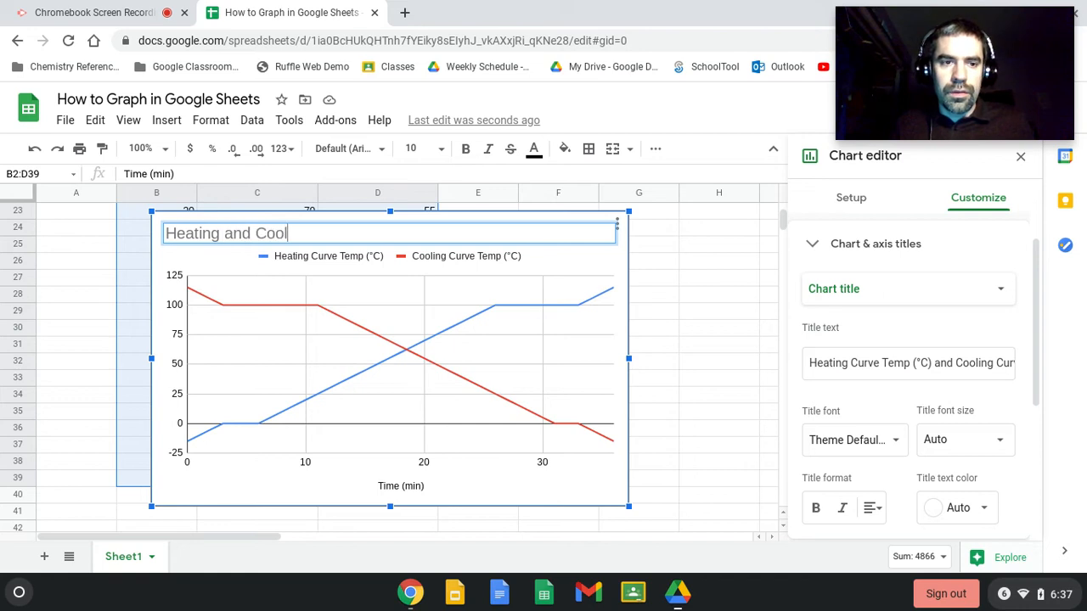
pyautogui.write('ing Curves of')
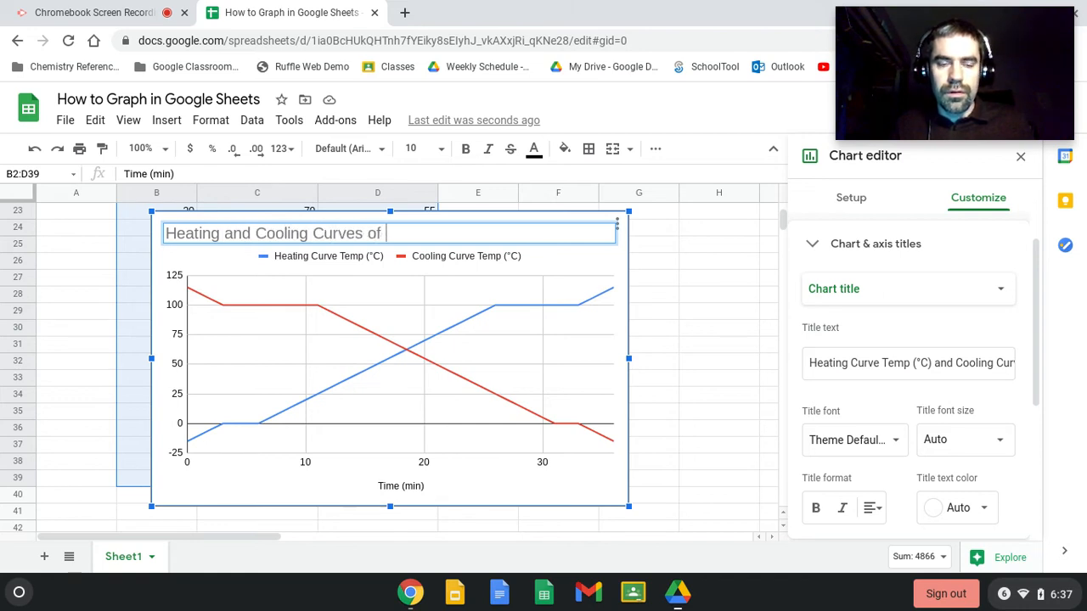
pyautogui.write('WA')
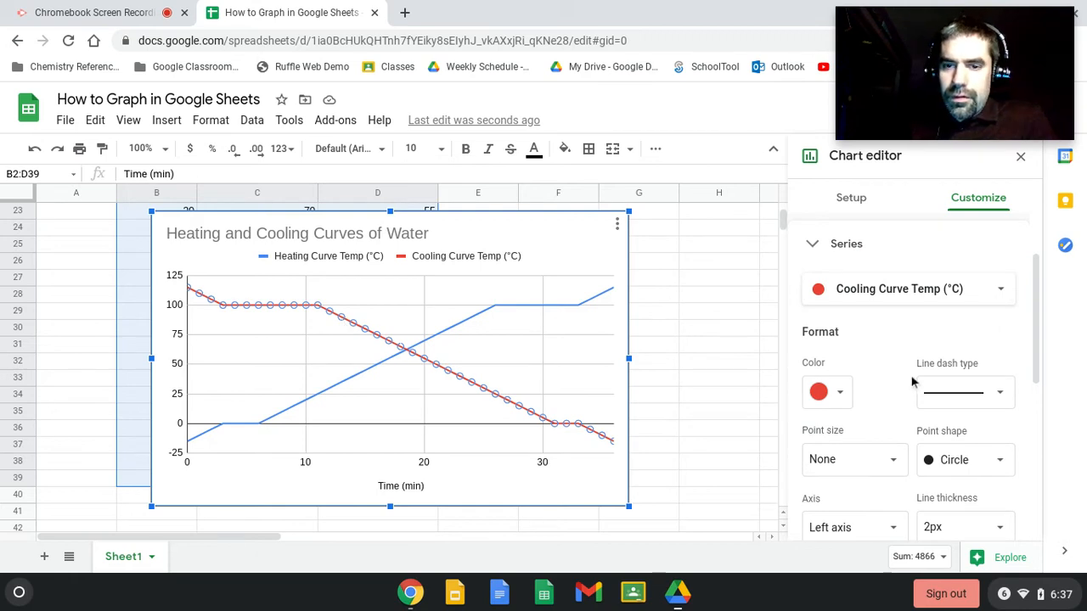
pyautogui.moveTo(879, 398)
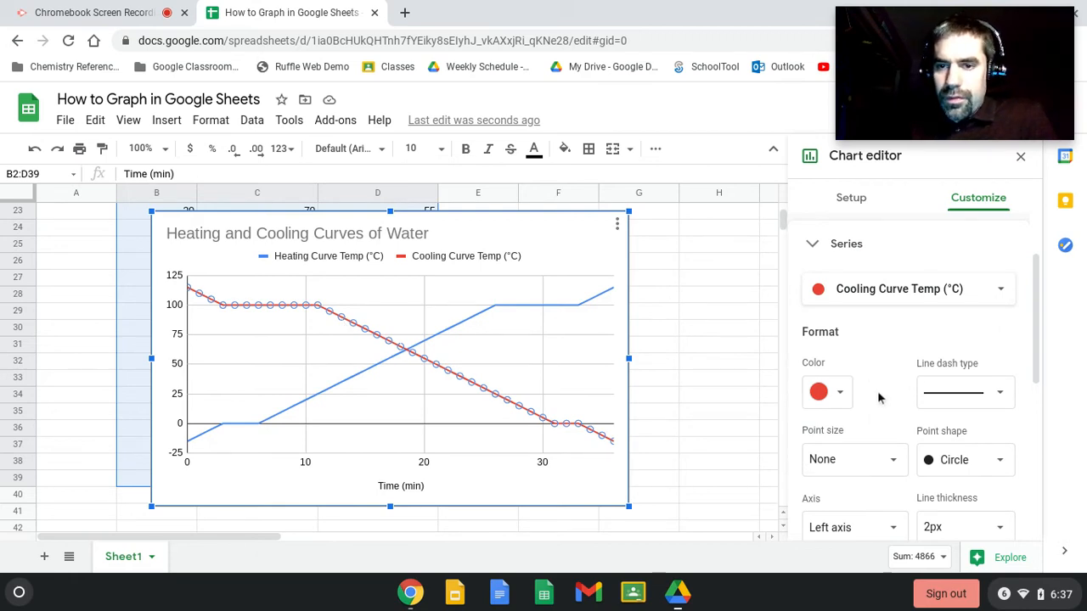
# - Give the Cooling Curve Temp (°C) series 7px circle point markers
pyautogui.click(852, 459)
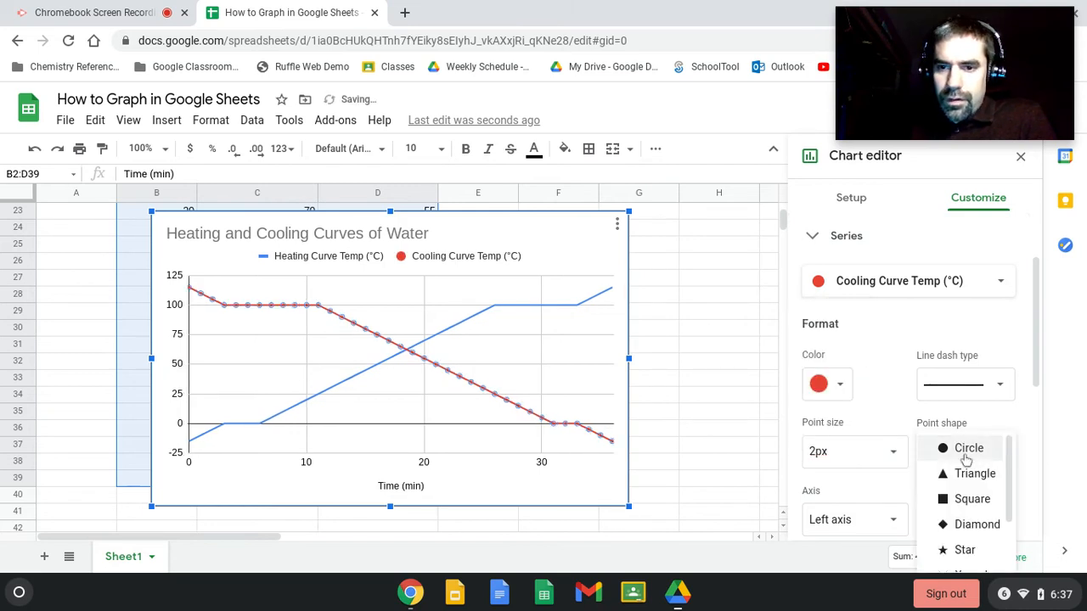
pyautogui.click(968, 448)
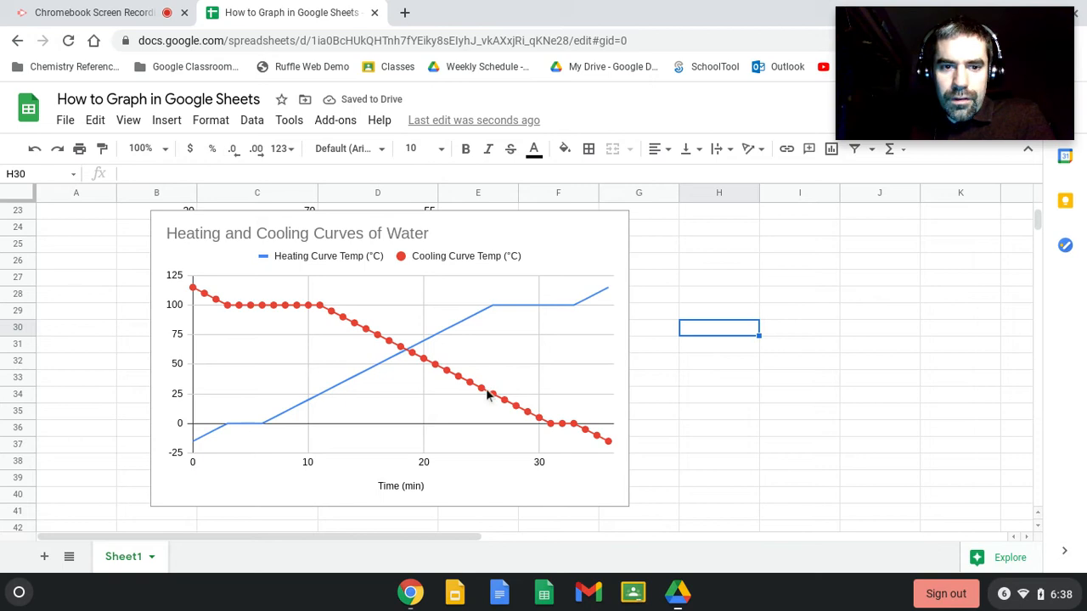
pyautogui.click(388, 343)
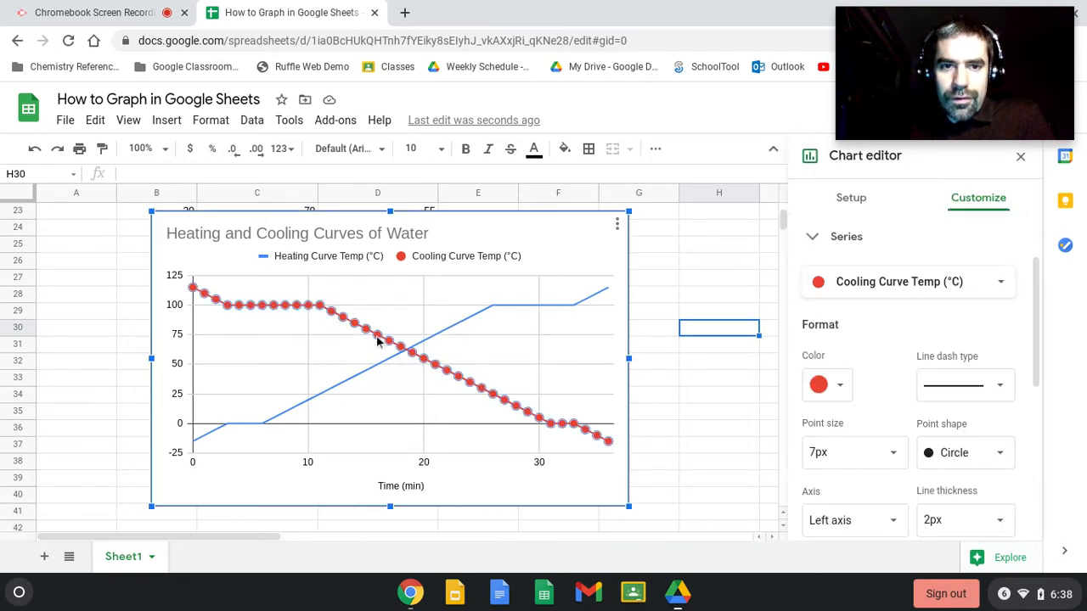
pyautogui.click(377, 337)
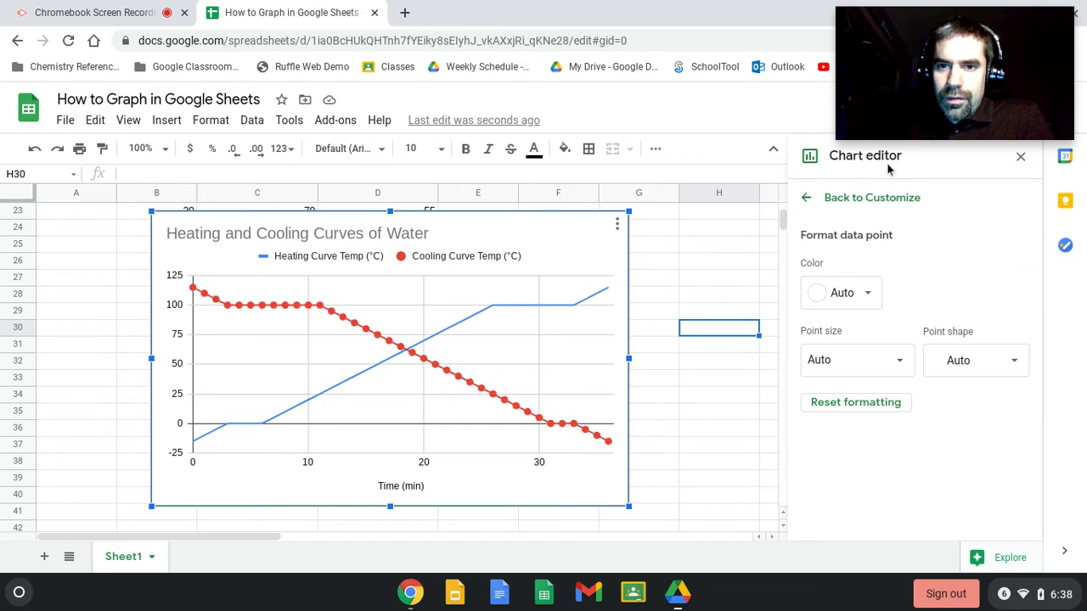
# - Colour the Cooling Curve series blue
pyautogui.click(872, 197)
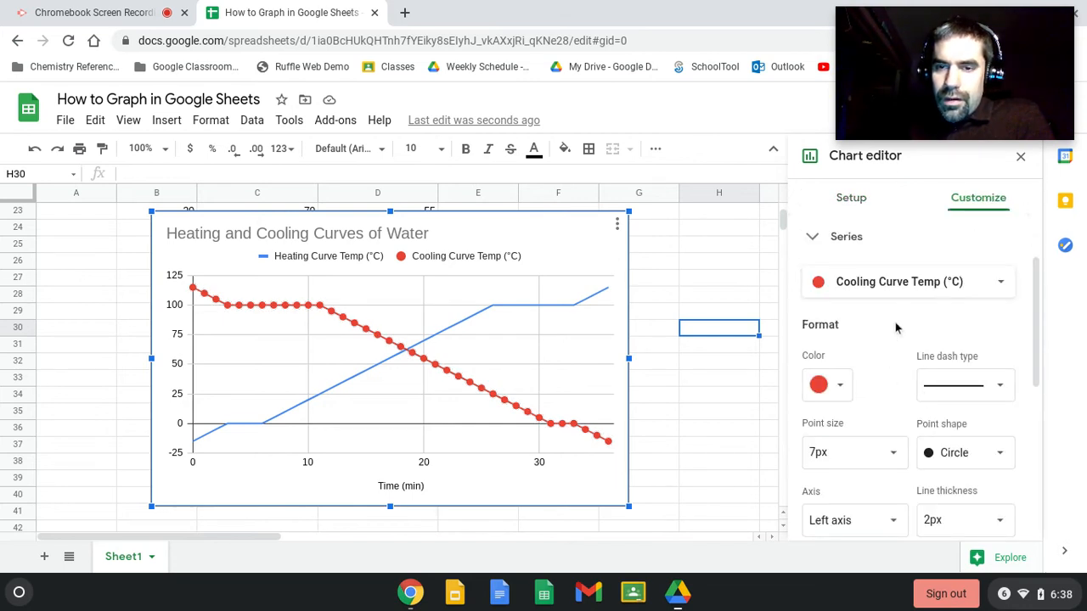
pyautogui.click(819, 384)
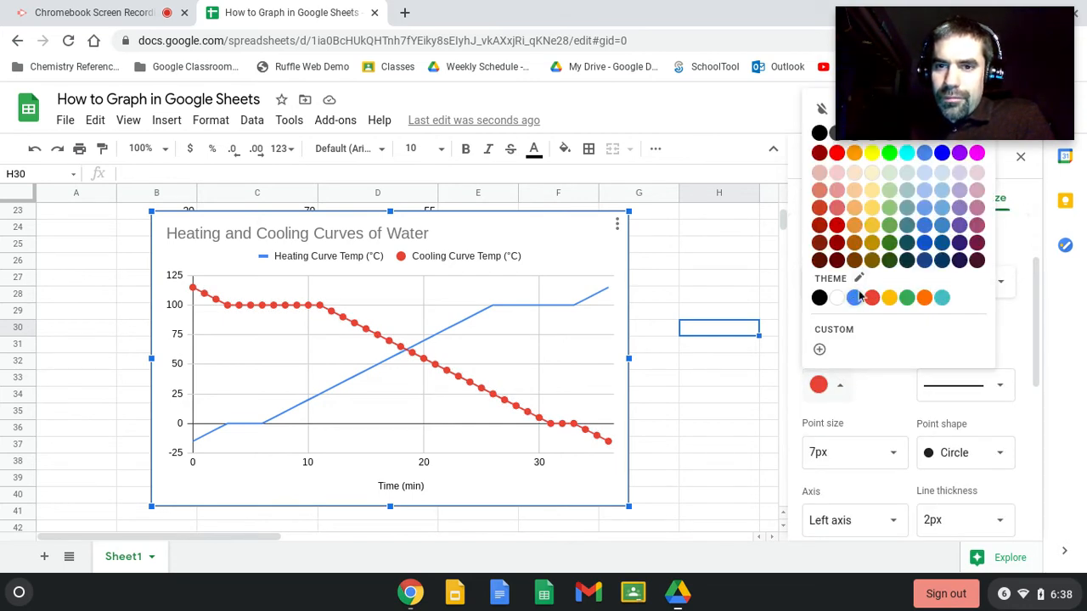
pyautogui.click(856, 297)
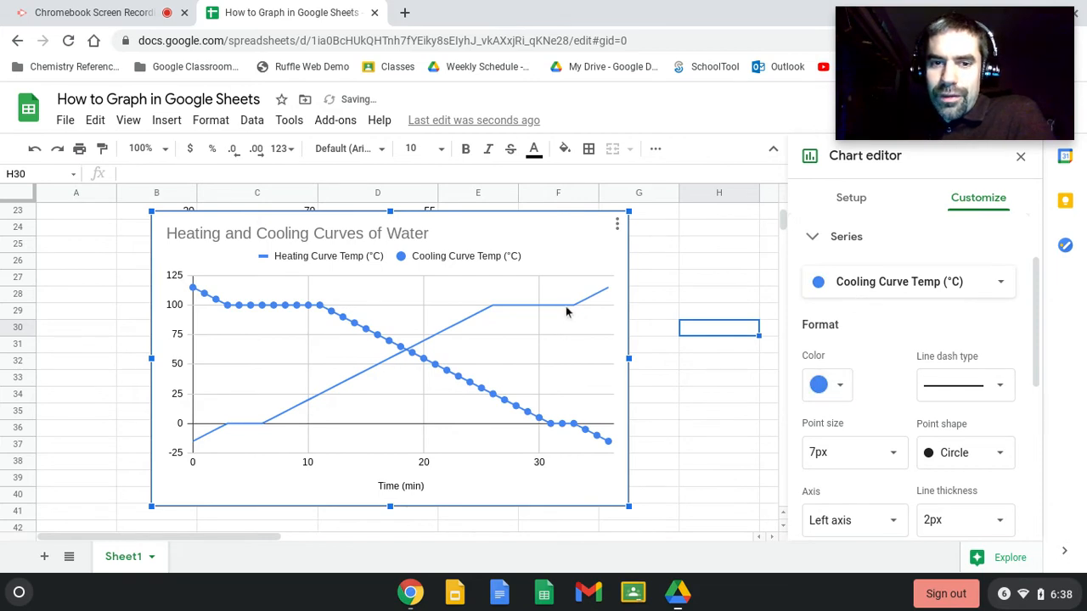
# - Colour the Heating Curve series red and give it 7px points
pyautogui.click(581, 302)
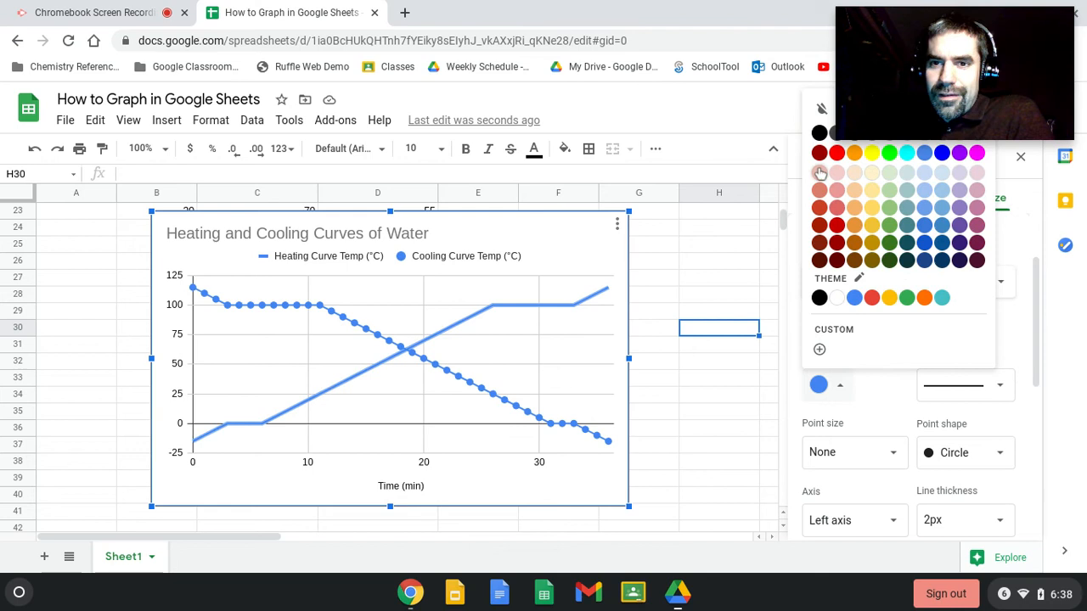
pyautogui.click(835, 153)
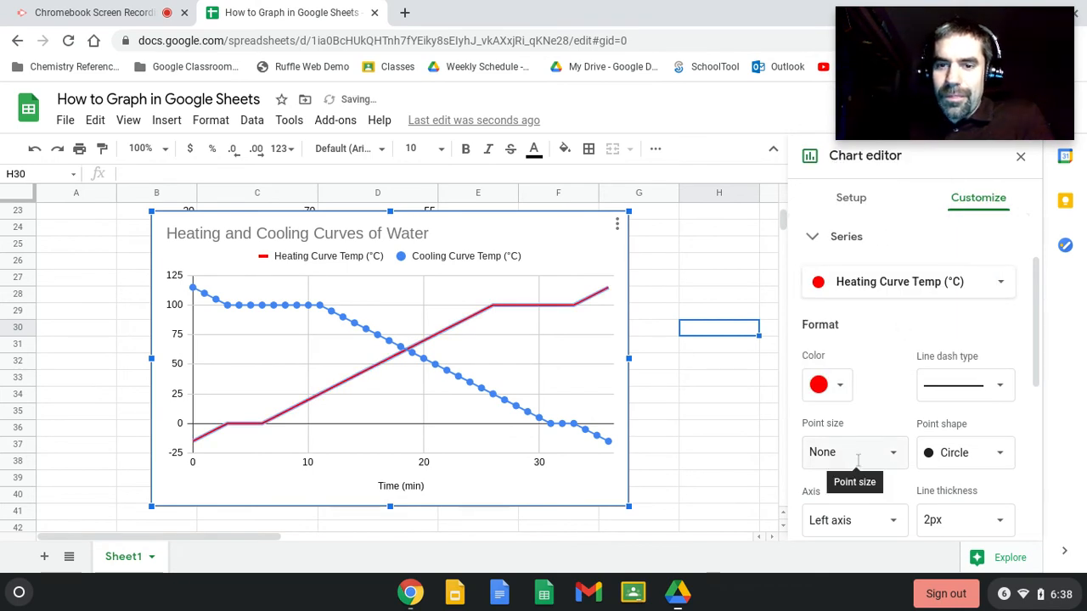
pyautogui.click(853, 451)
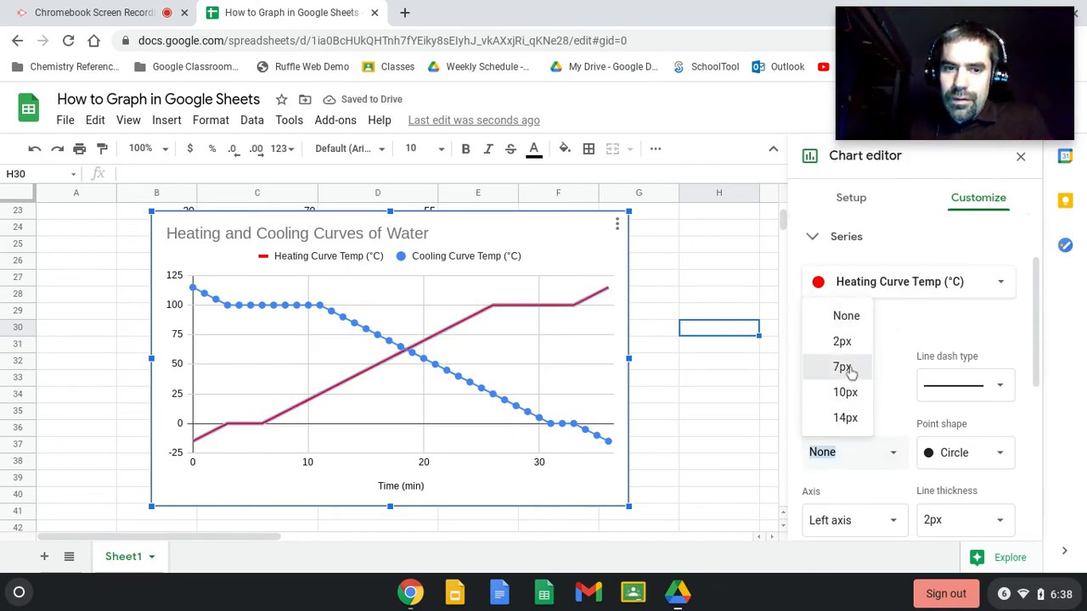
pyautogui.click(843, 367)
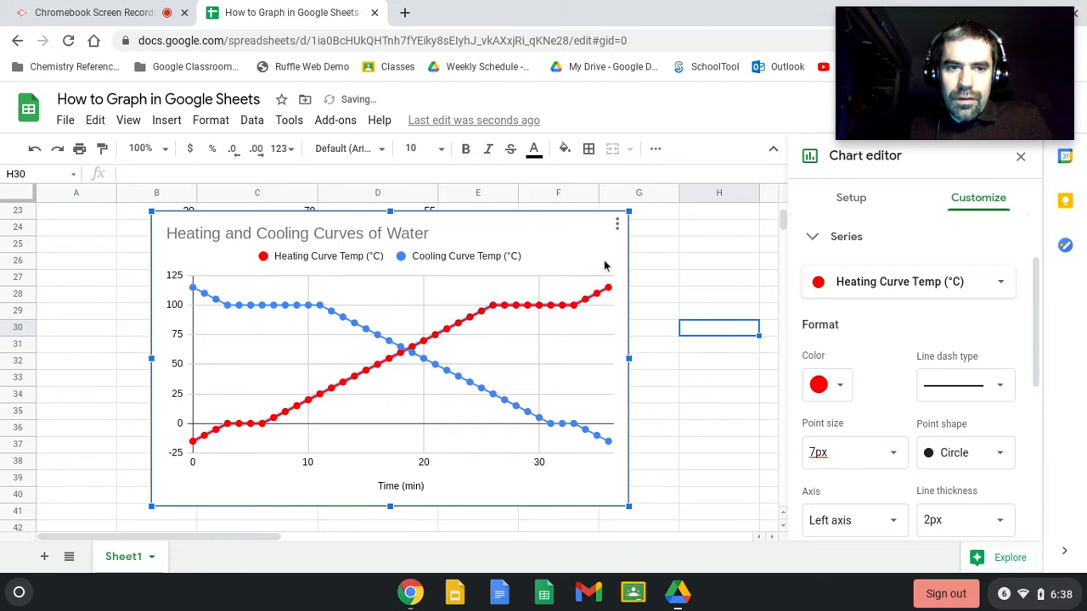
pyautogui.moveTo(693, 467)
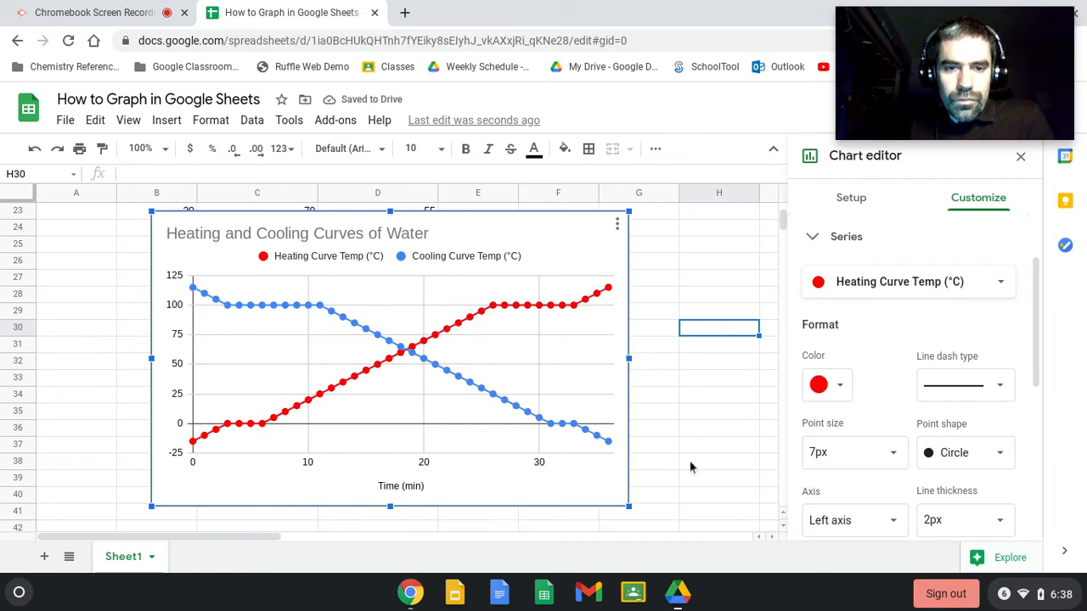
pyautogui.moveTo(513, 465)
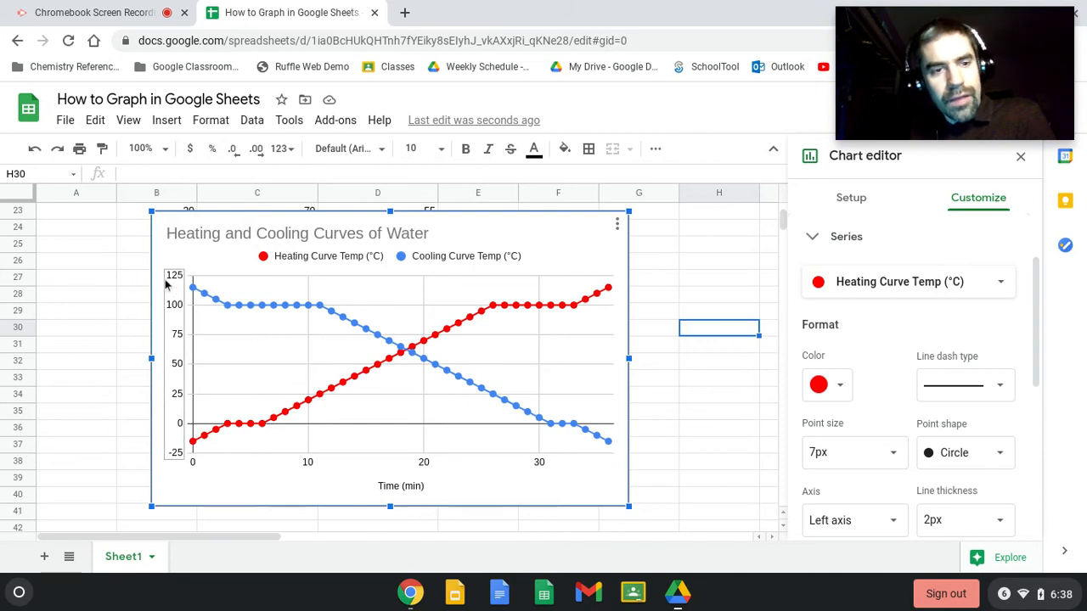
pyautogui.moveTo(163, 332)
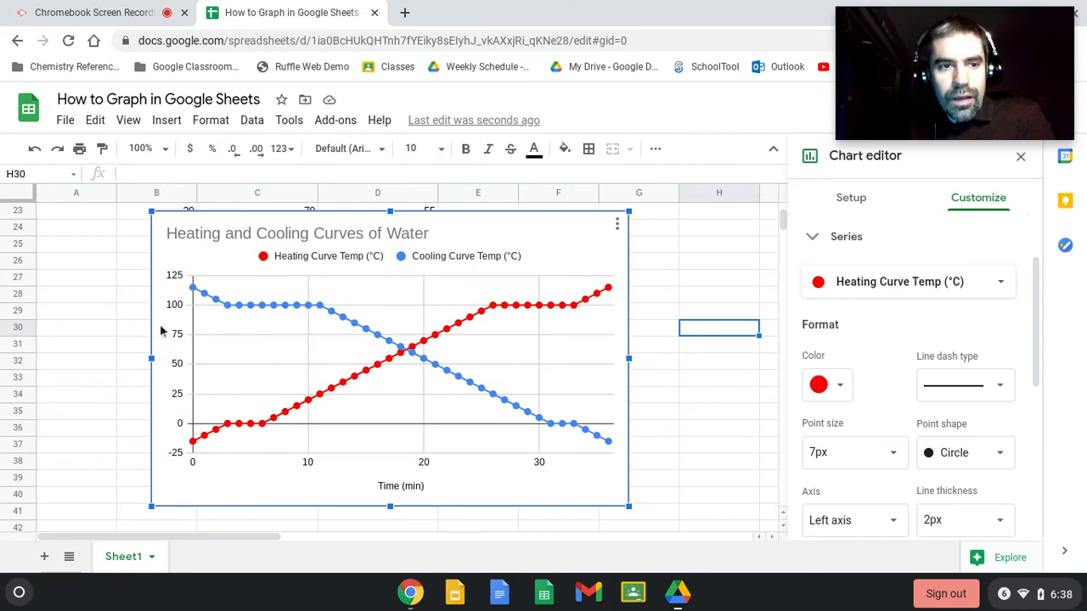
pyautogui.moveTo(282, 516)
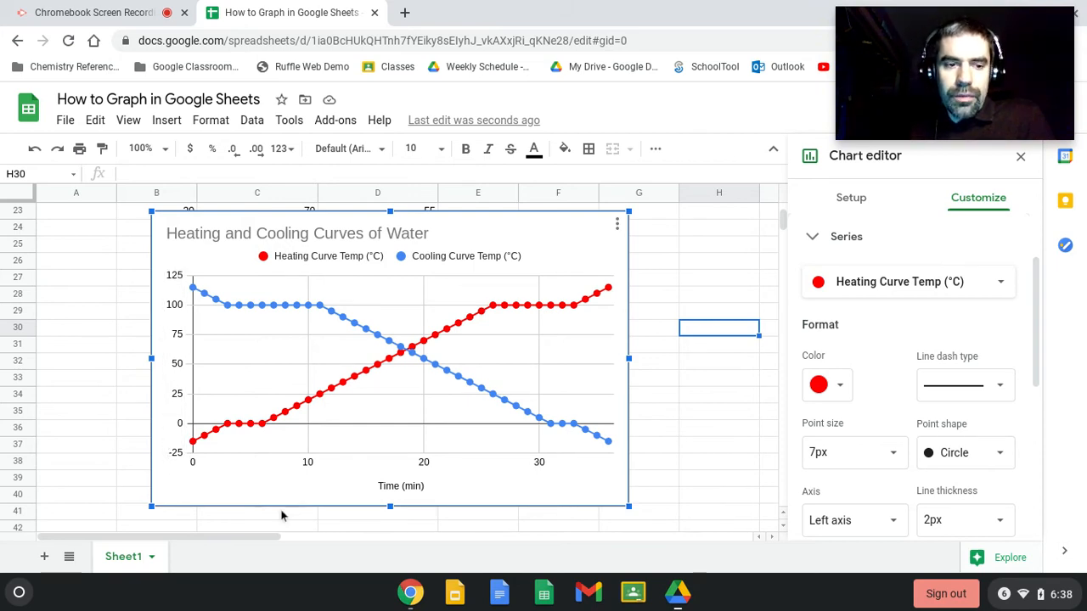
pyautogui.moveTo(835, 313)
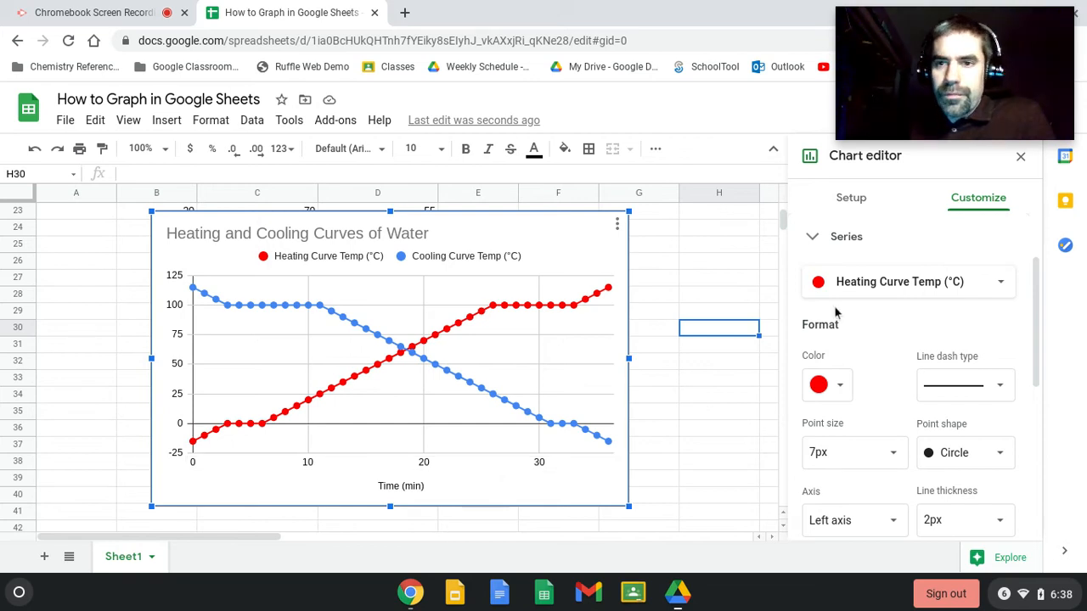
# - Title the chart's vertical axis 'Temperature (°C)'
pyautogui.click(846, 236)
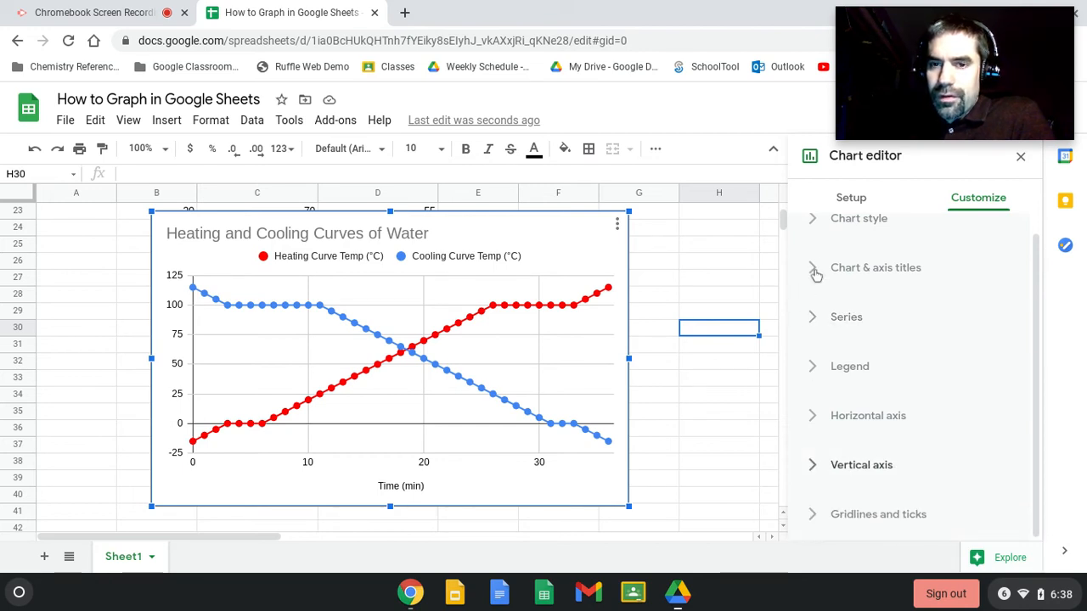
pyautogui.click(877, 268)
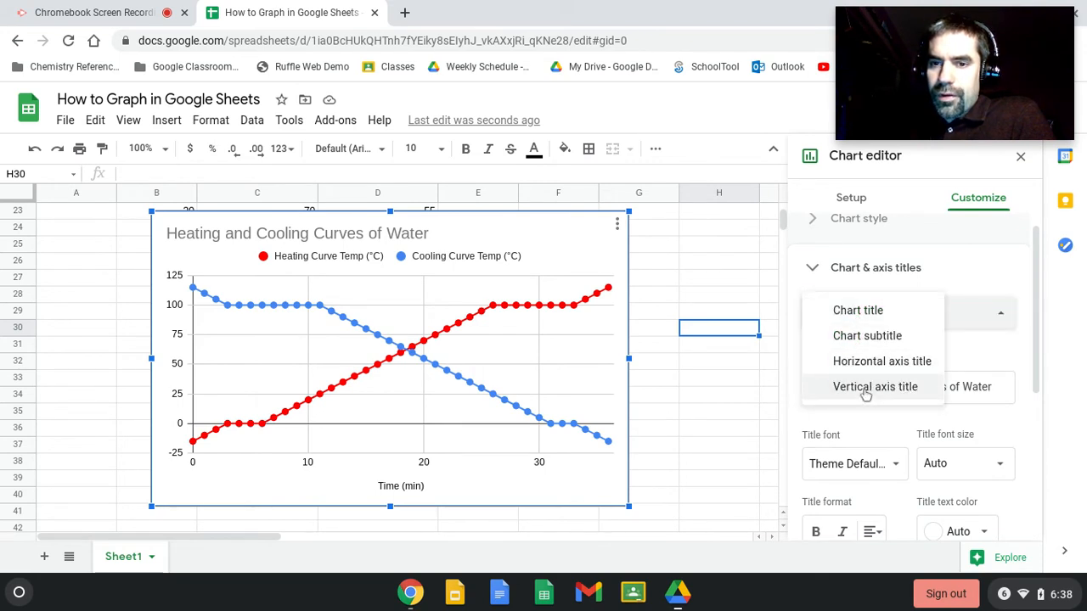
pyautogui.click(875, 388)
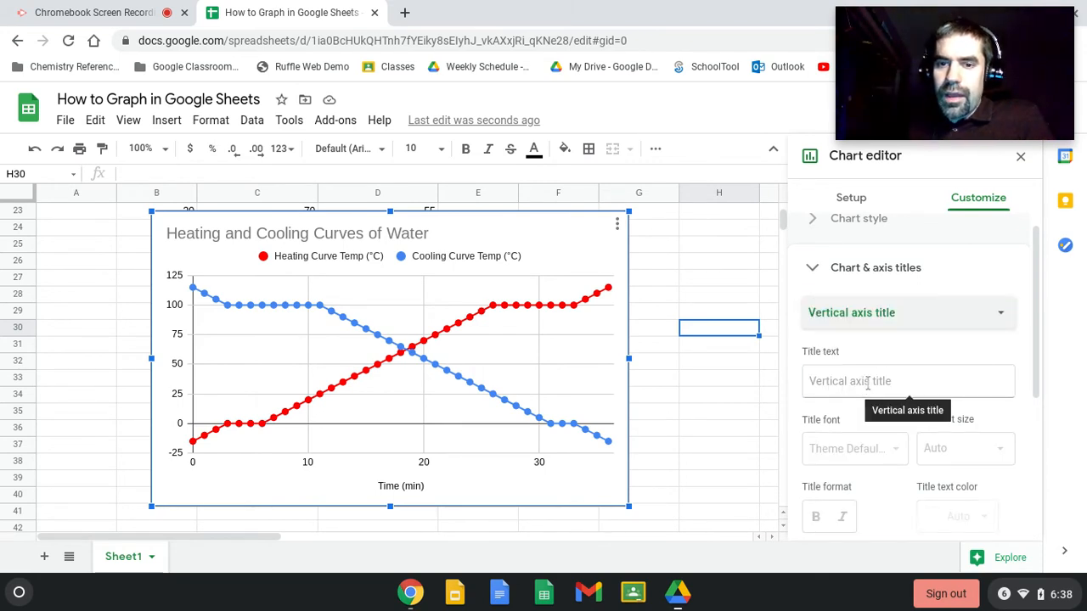
pyautogui.click(907, 380)
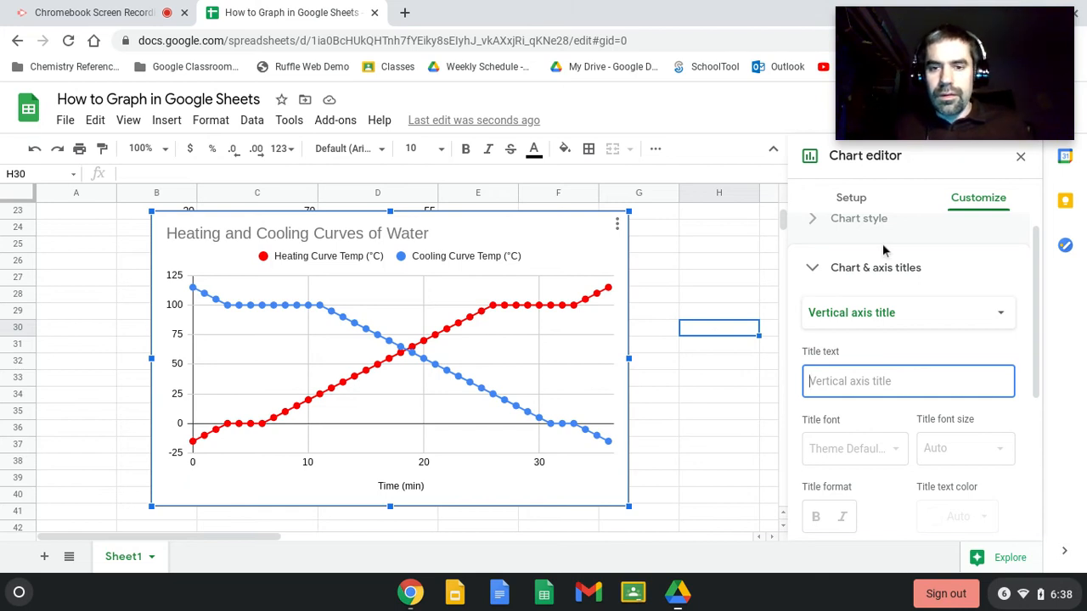
pyautogui.write('Temperature (')
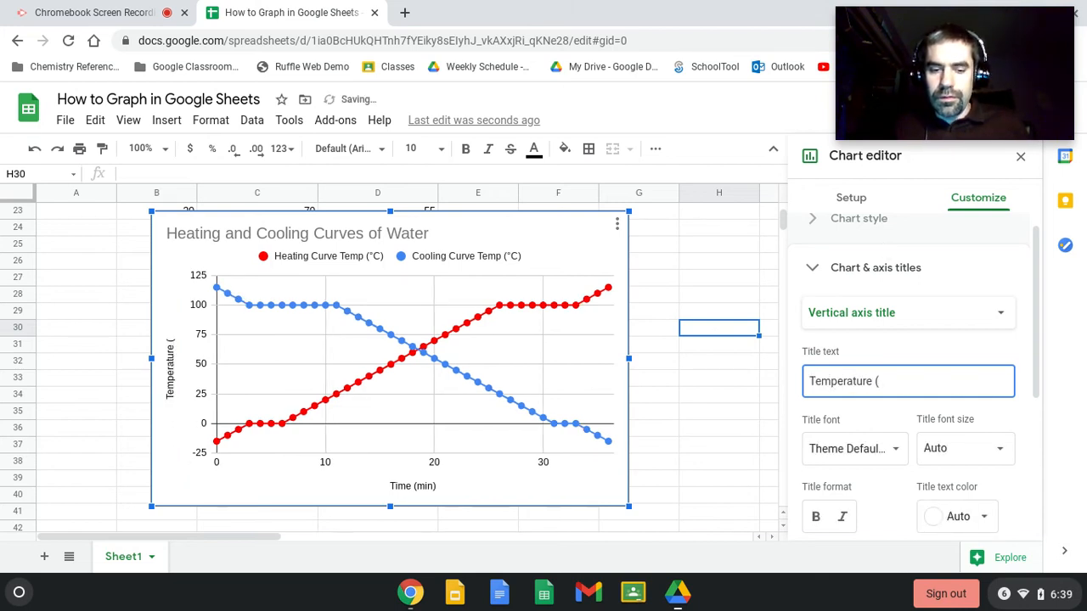
pyautogui.write('u')
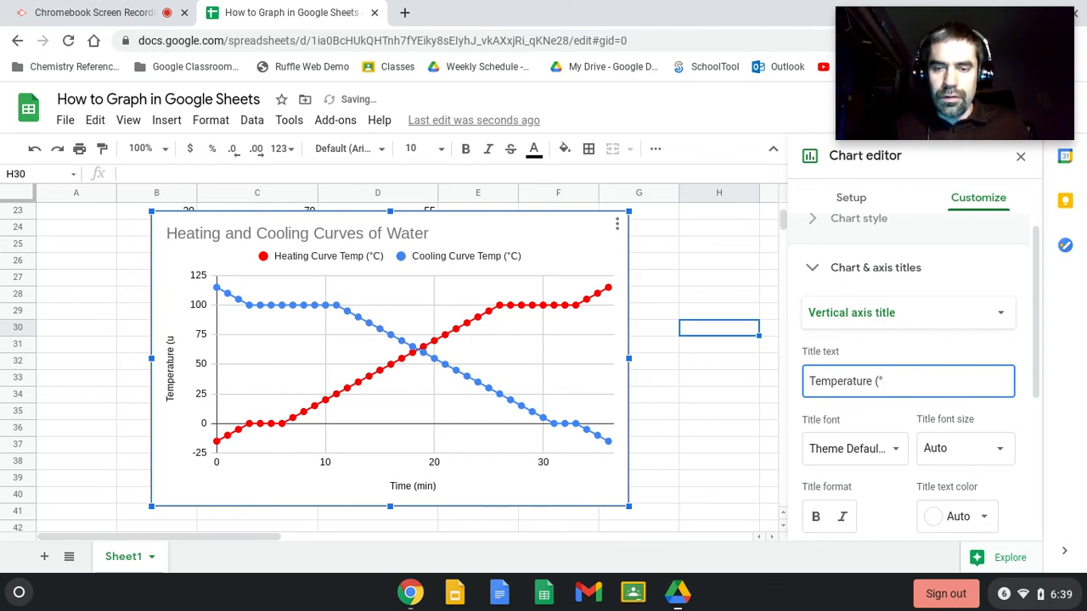
pyautogui.write('C)')
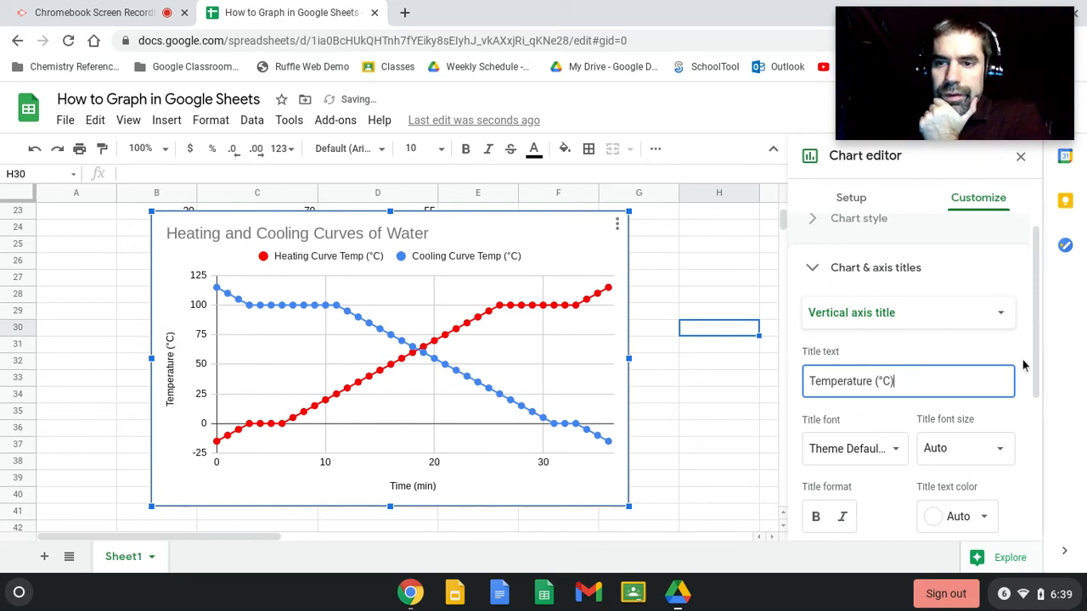
pyautogui.moveTo(1015, 355)
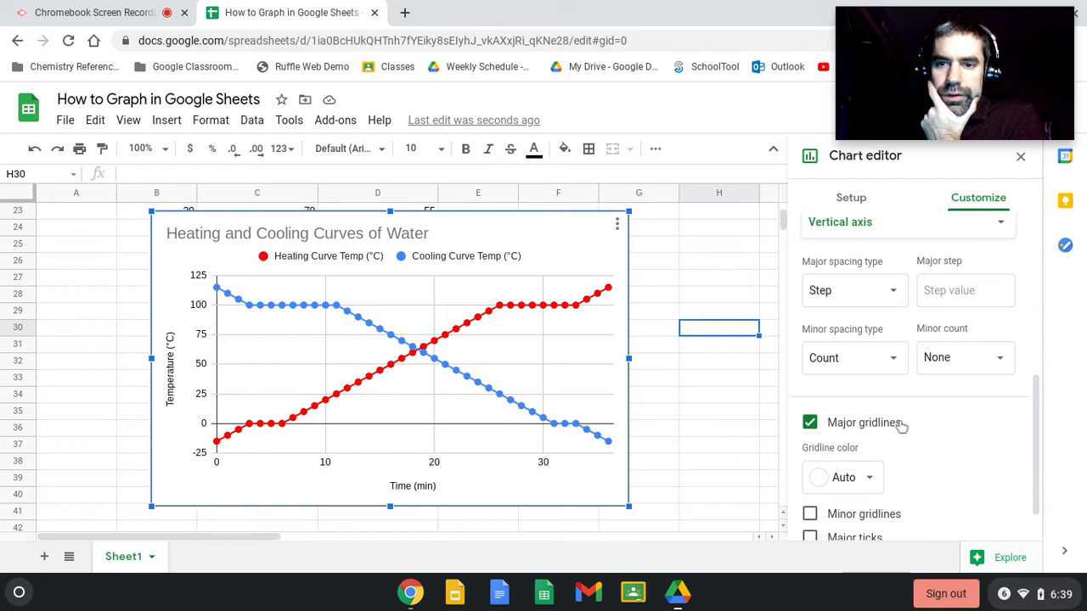
pyautogui.moveTo(955, 288)
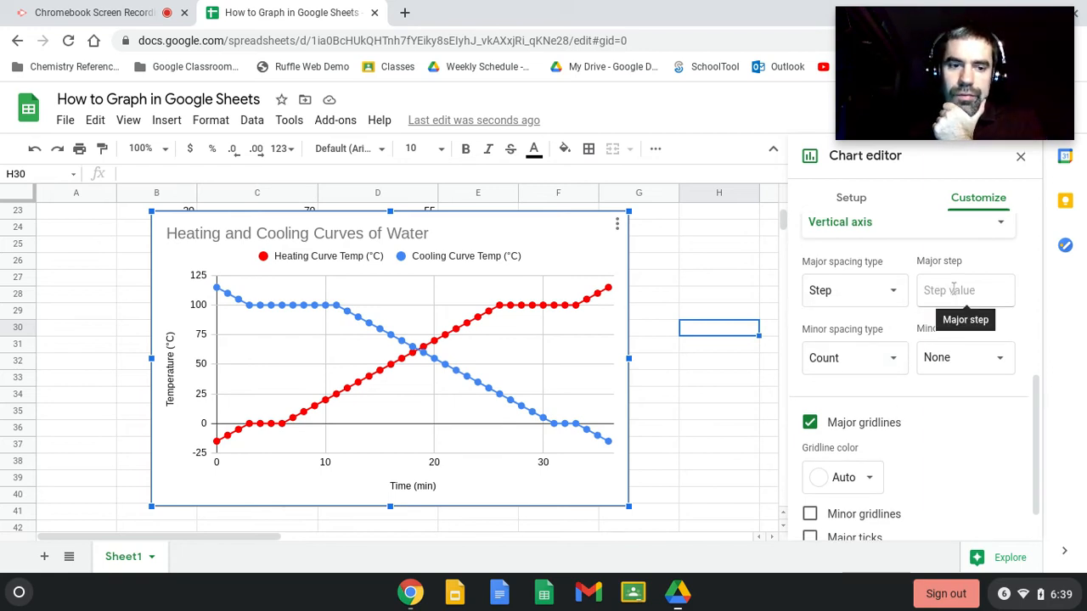
# - Set the vertical axis major gridline step to 10
pyautogui.click(964, 289)
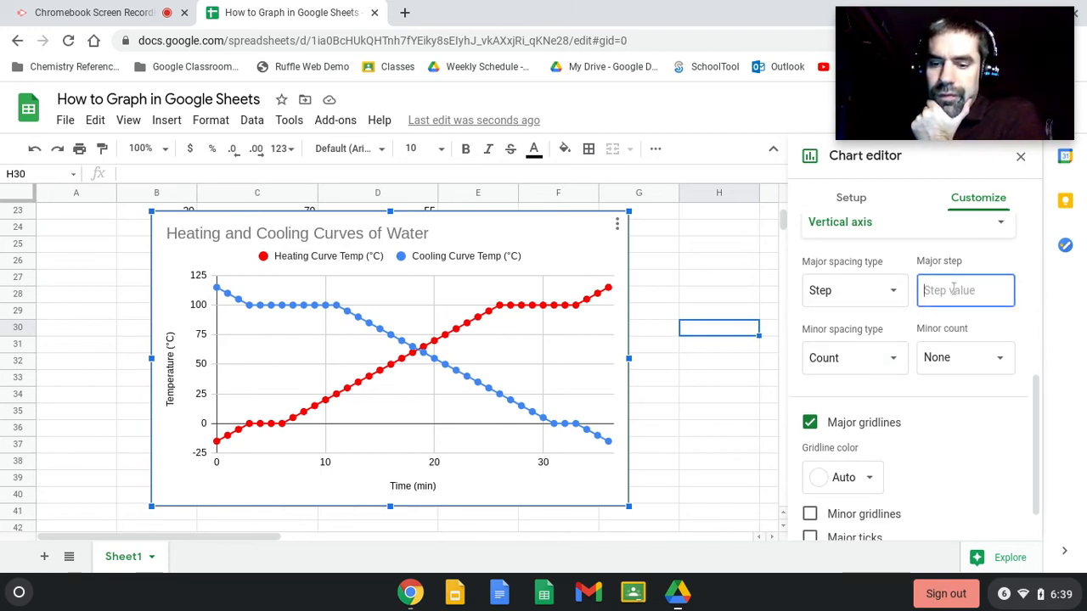
pyautogui.write('5')
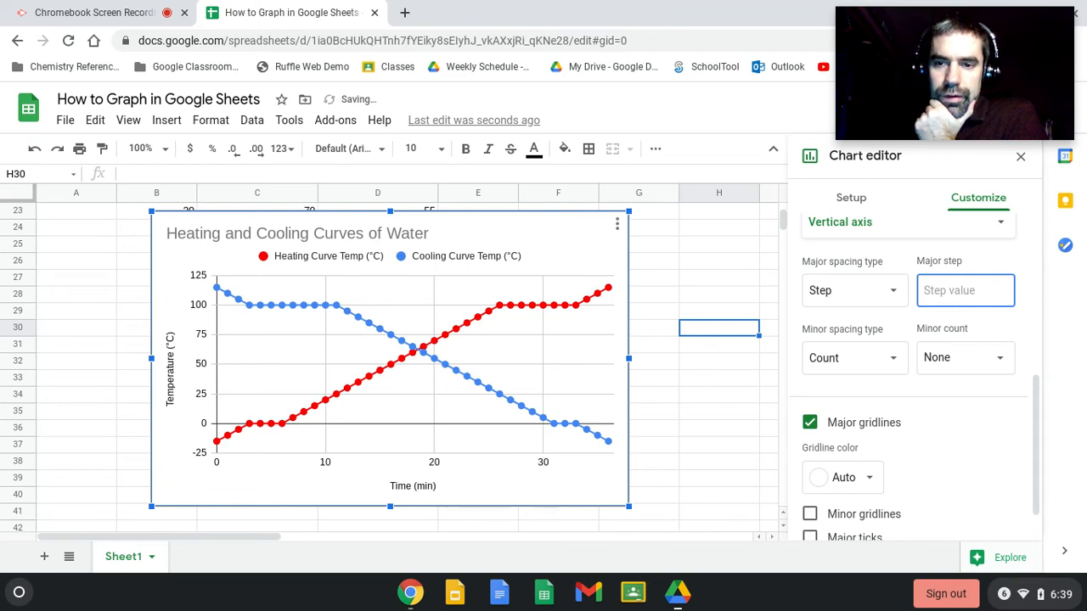
pyautogui.write('10')
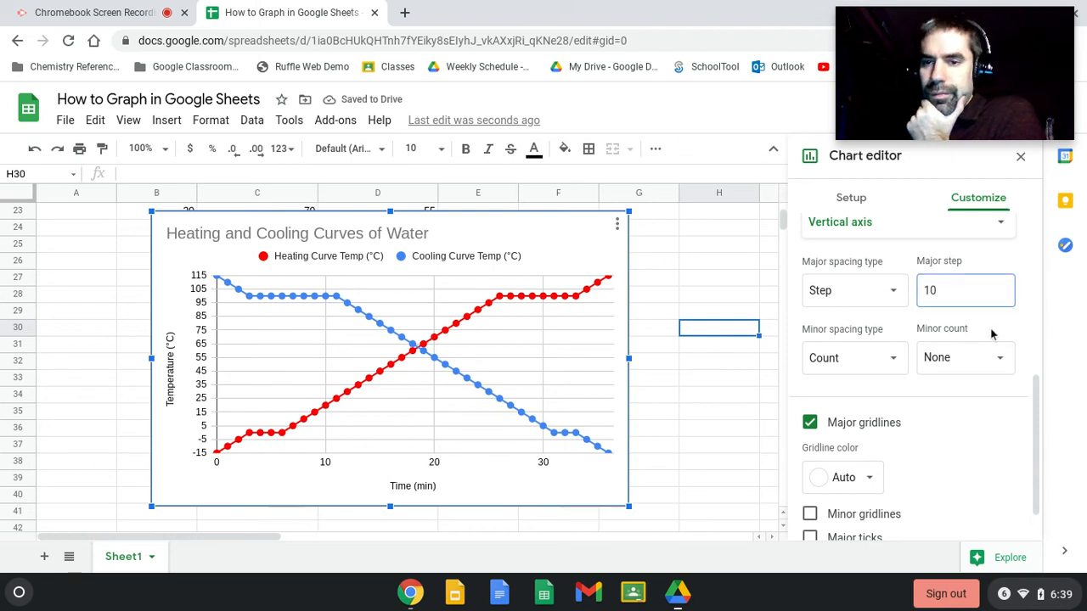
# - Set the horizontal axis major gridline step to 5
pyautogui.click(907, 220)
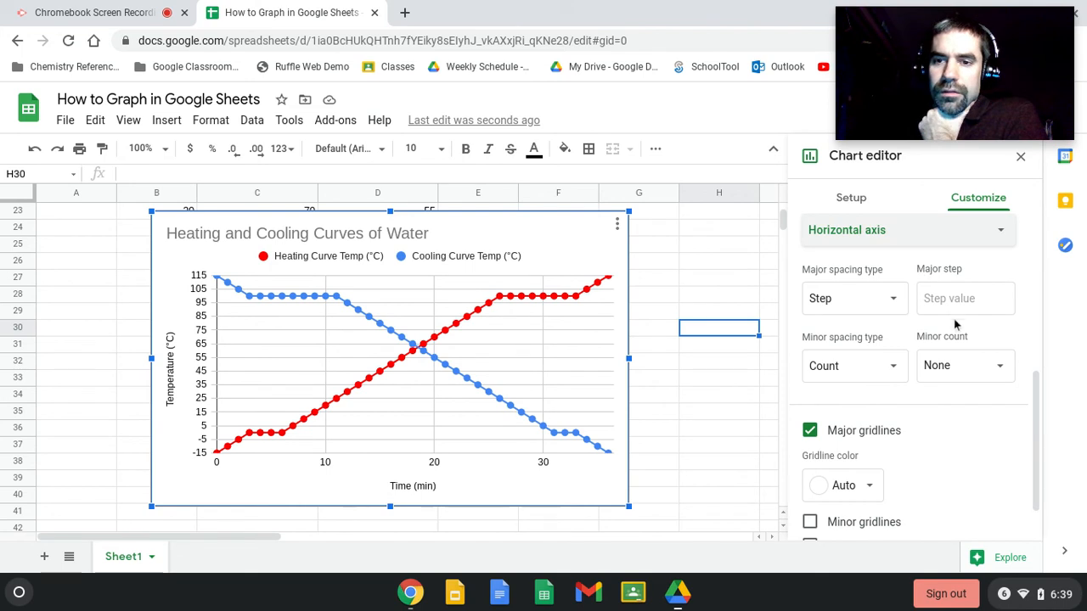
pyautogui.click(965, 299)
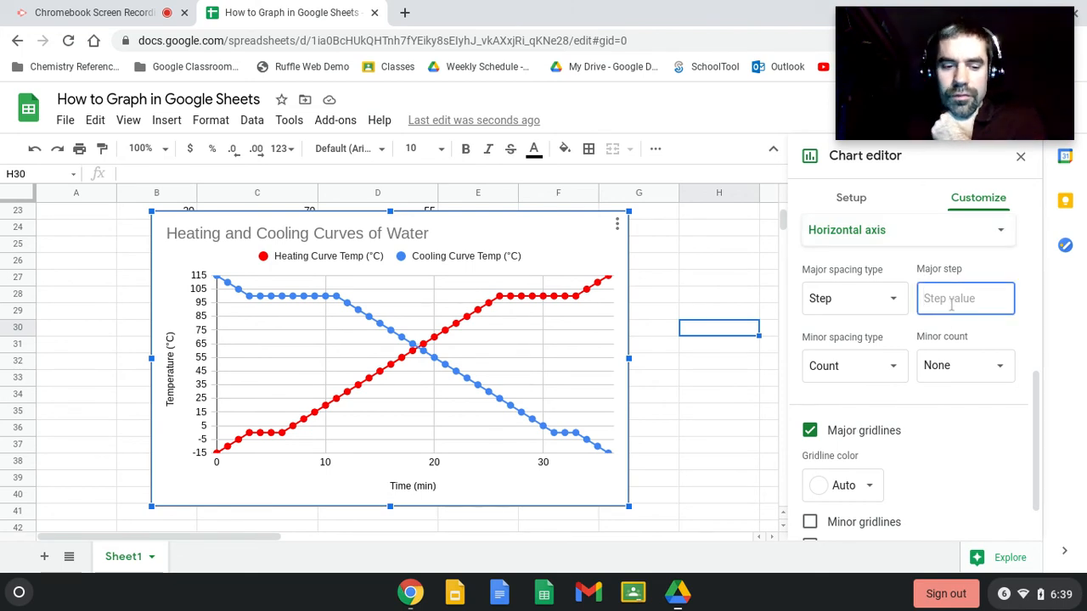
pyautogui.write('5')
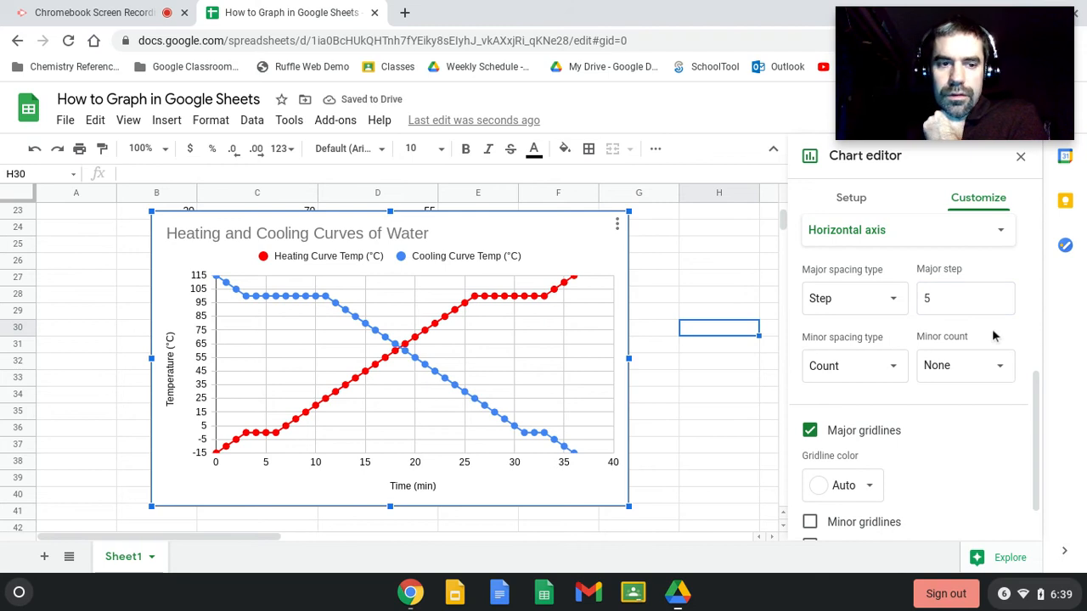
pyautogui.moveTo(924, 470)
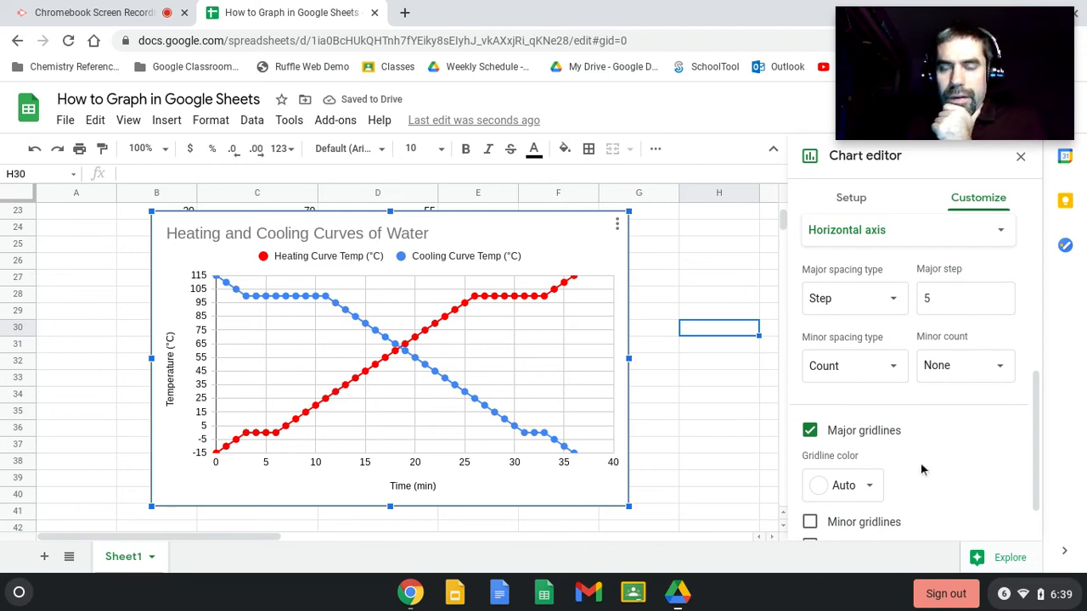
pyautogui.scroll(3)
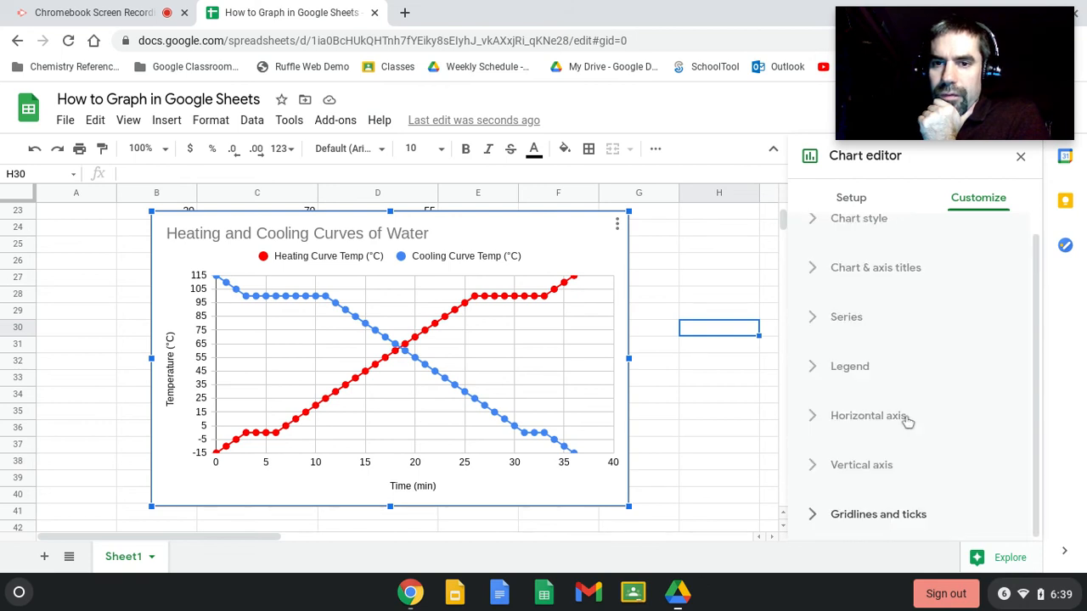
pyautogui.click(868, 414)
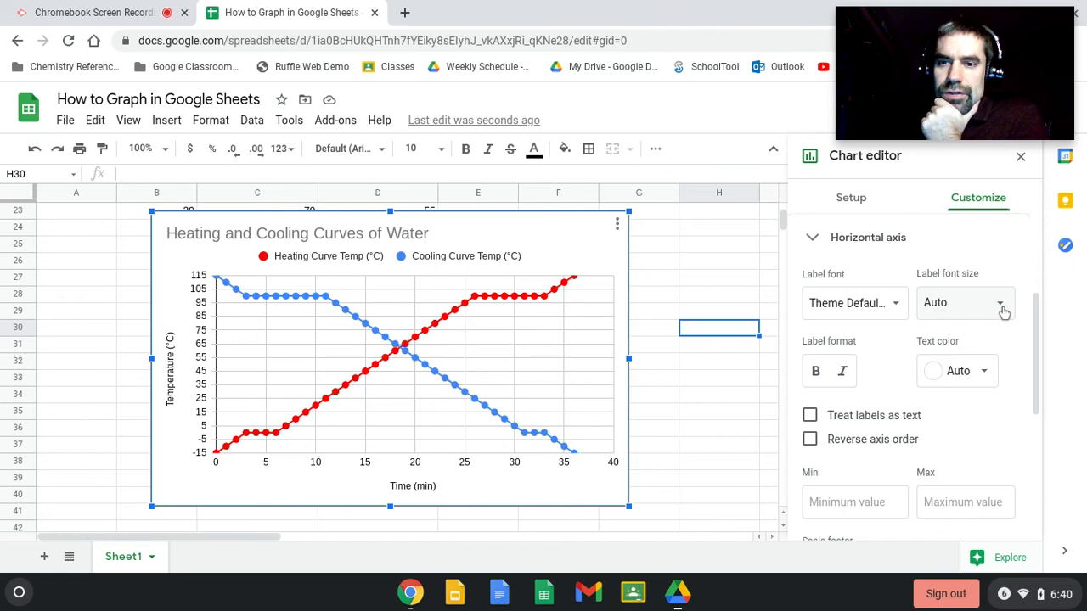
pyautogui.click(965, 302)
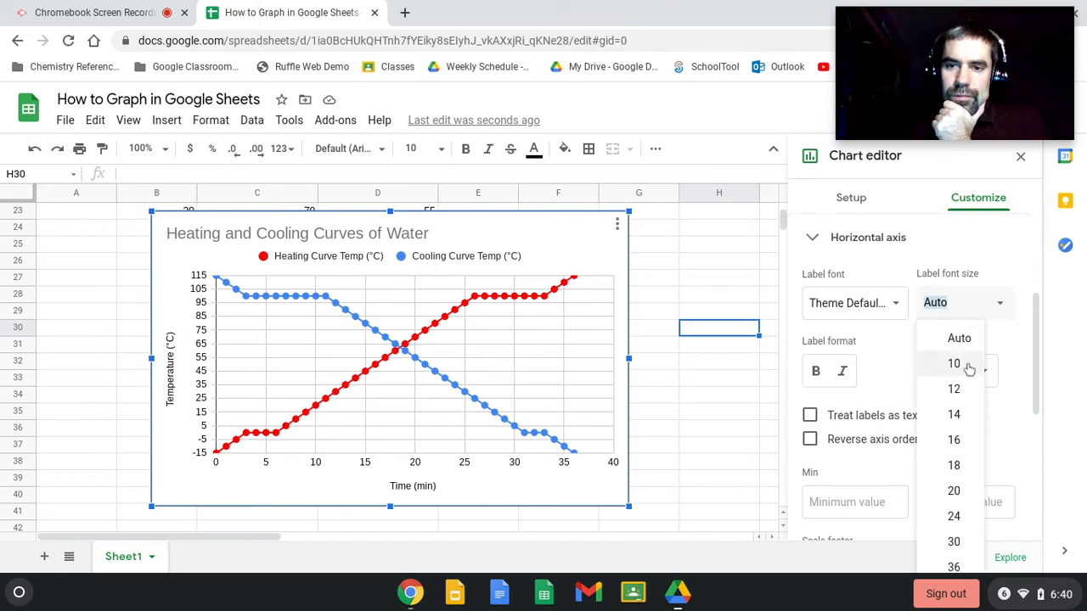
pyautogui.click(954, 490)
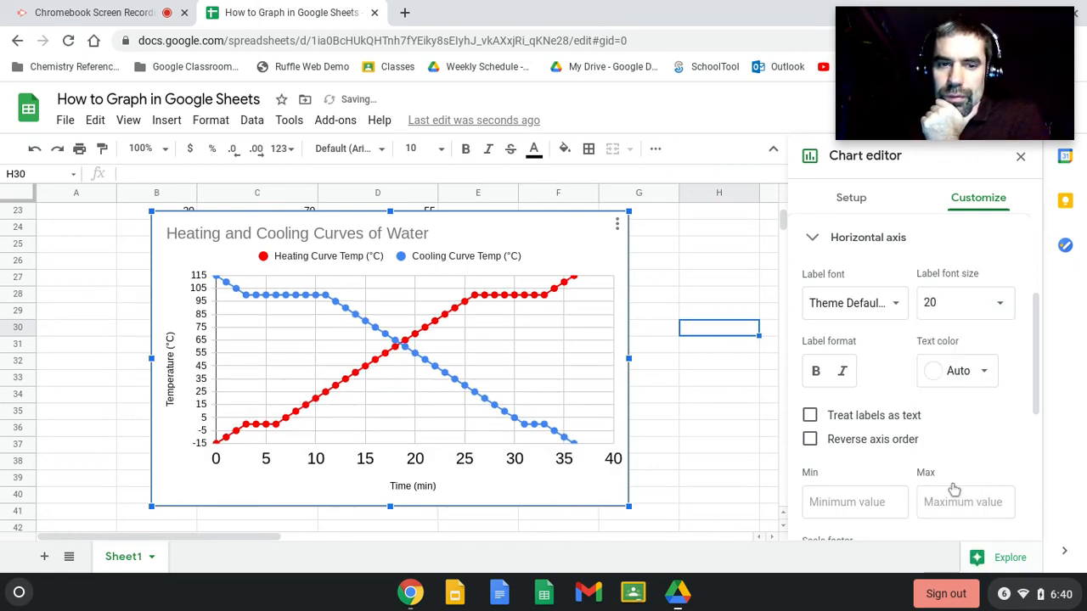
pyautogui.click(965, 302)
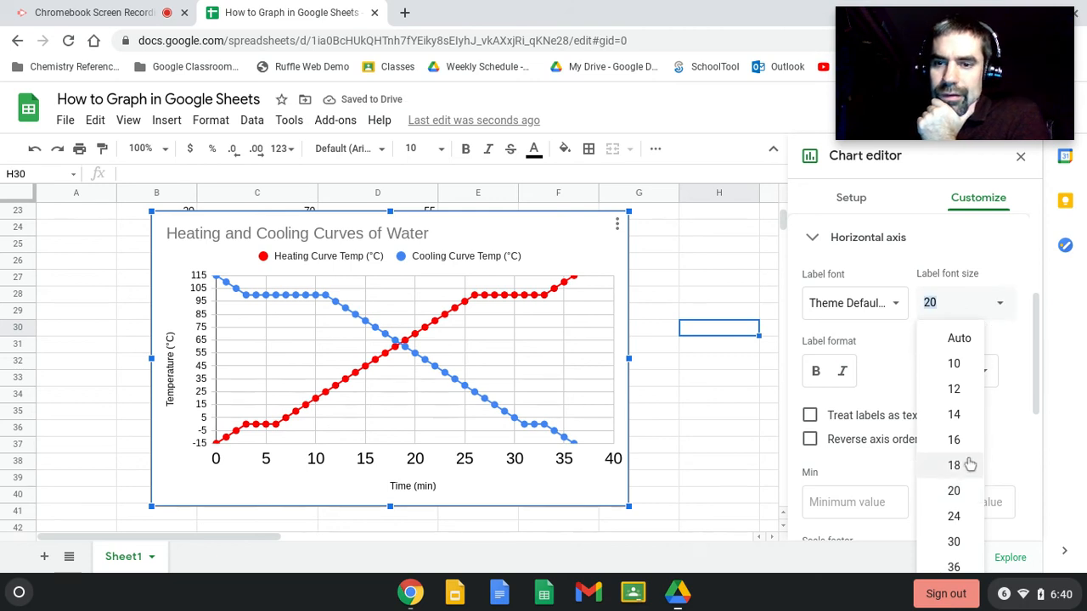
pyautogui.moveTo(958, 338)
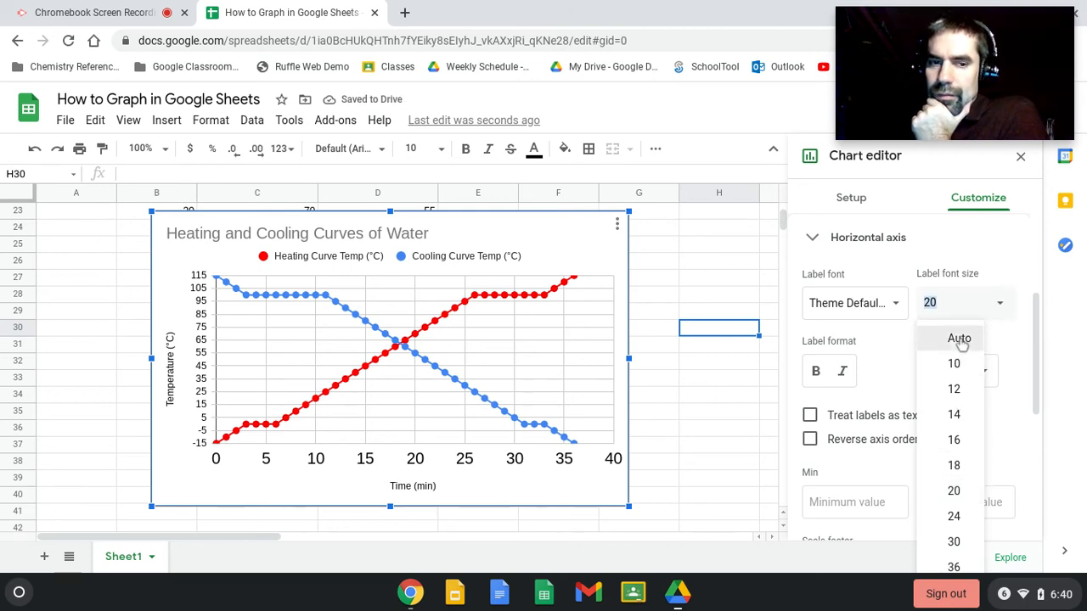
pyautogui.click(958, 338)
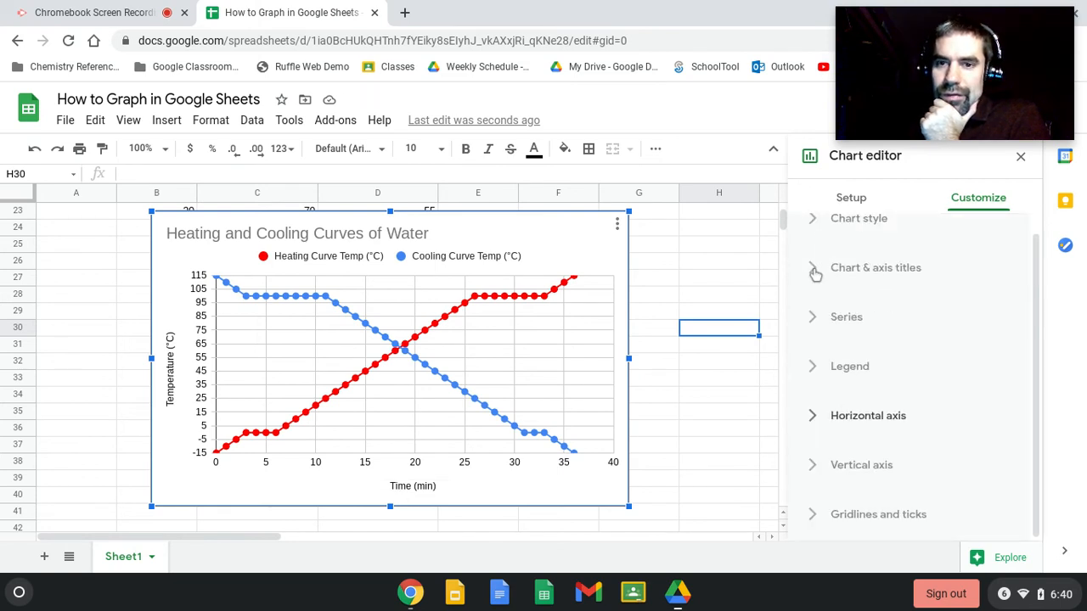
# - Set the Time (min) axis title font size to 16 (after trying 20), then select the vertical axis title
pyautogui.click(876, 268)
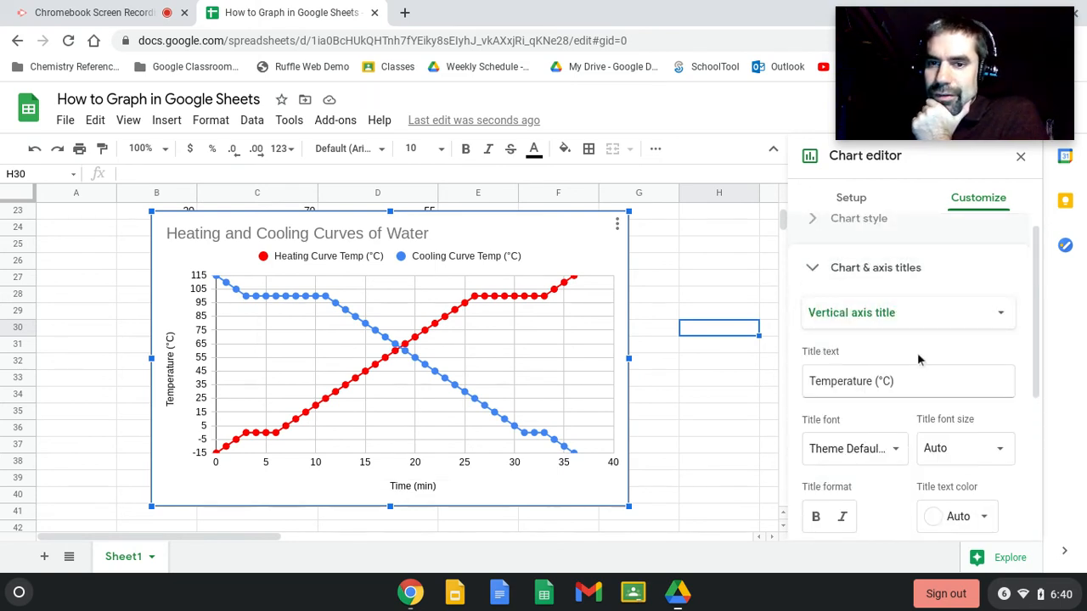
pyautogui.click(907, 313)
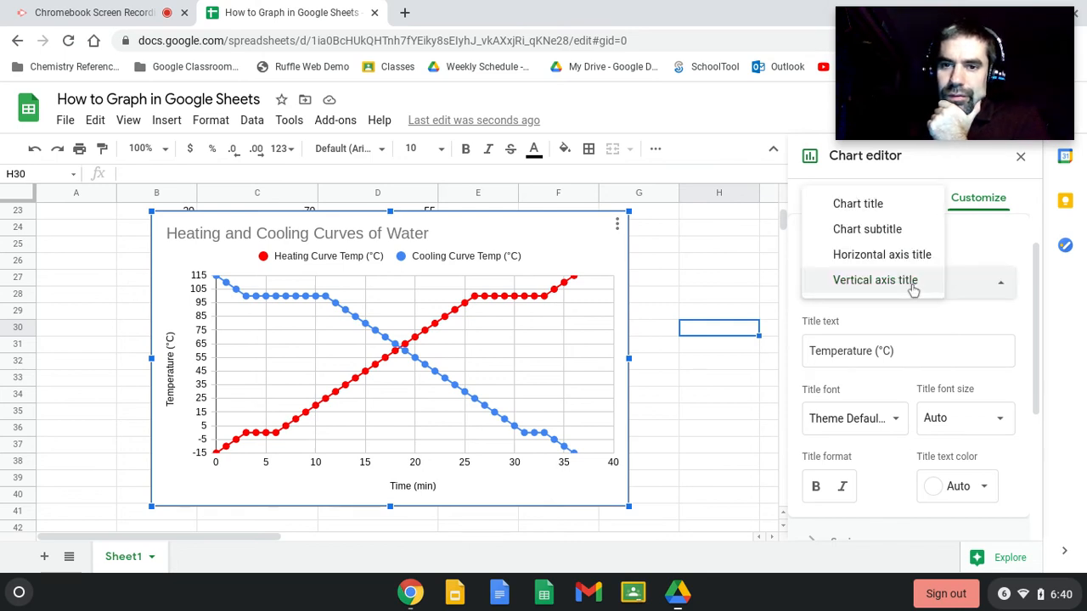
pyautogui.click(881, 255)
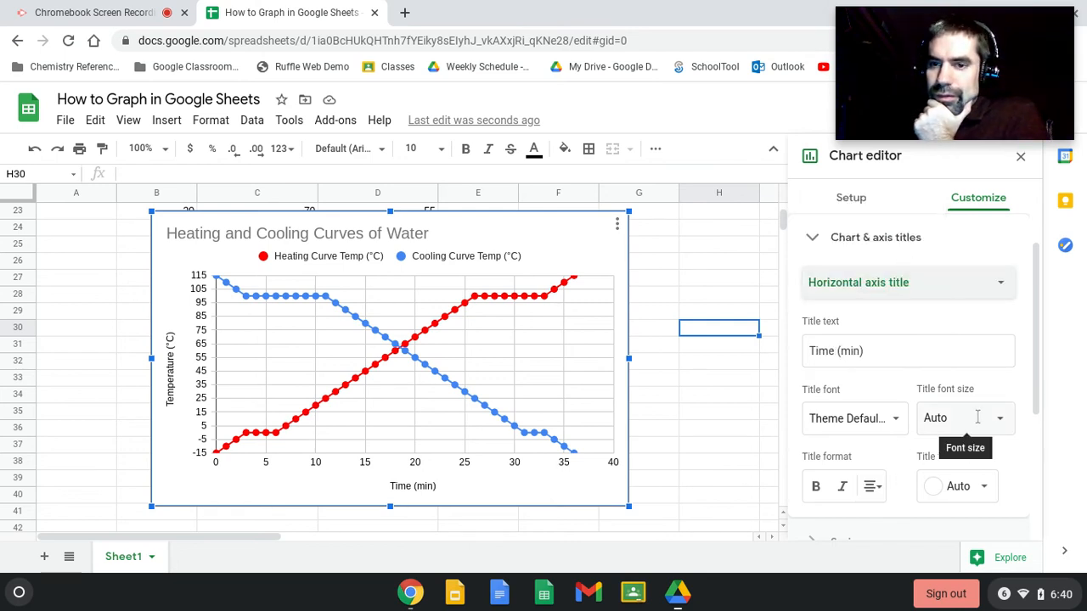
pyautogui.click(964, 418)
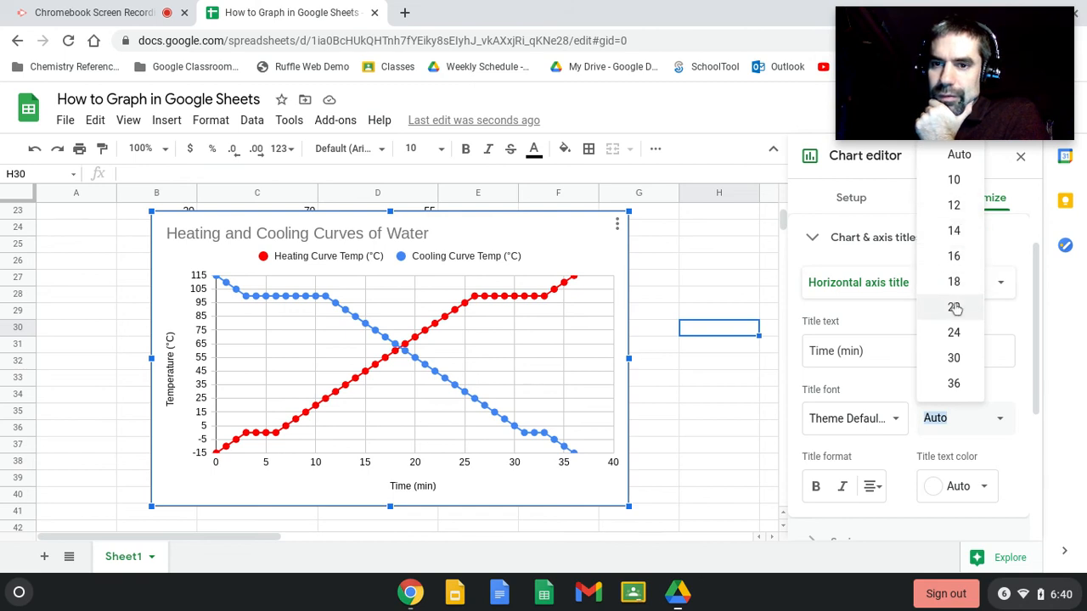
pyautogui.click(955, 307)
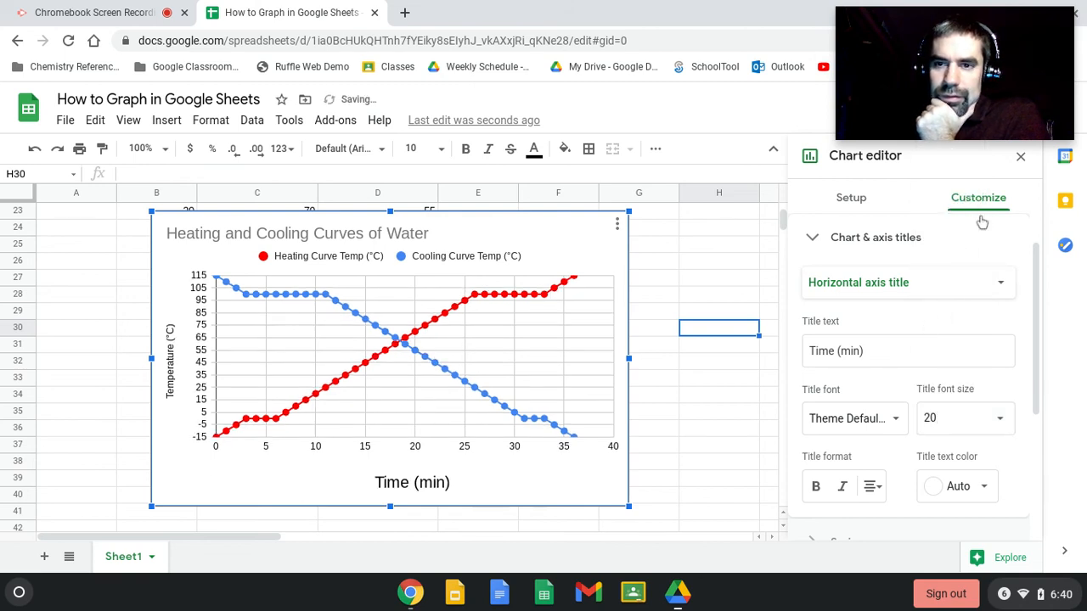
pyautogui.click(965, 417)
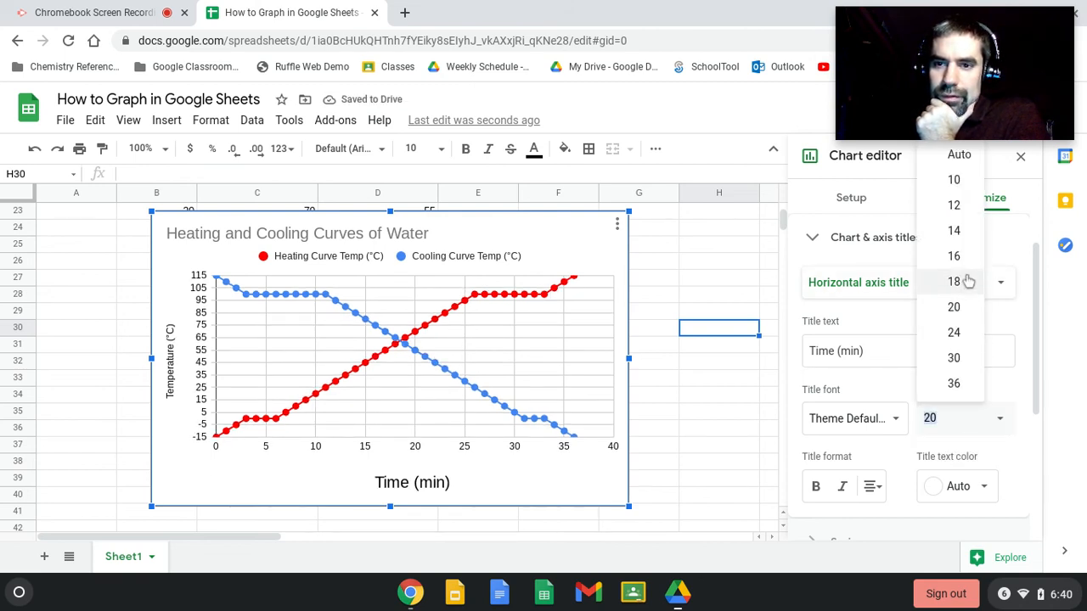
pyautogui.click(954, 254)
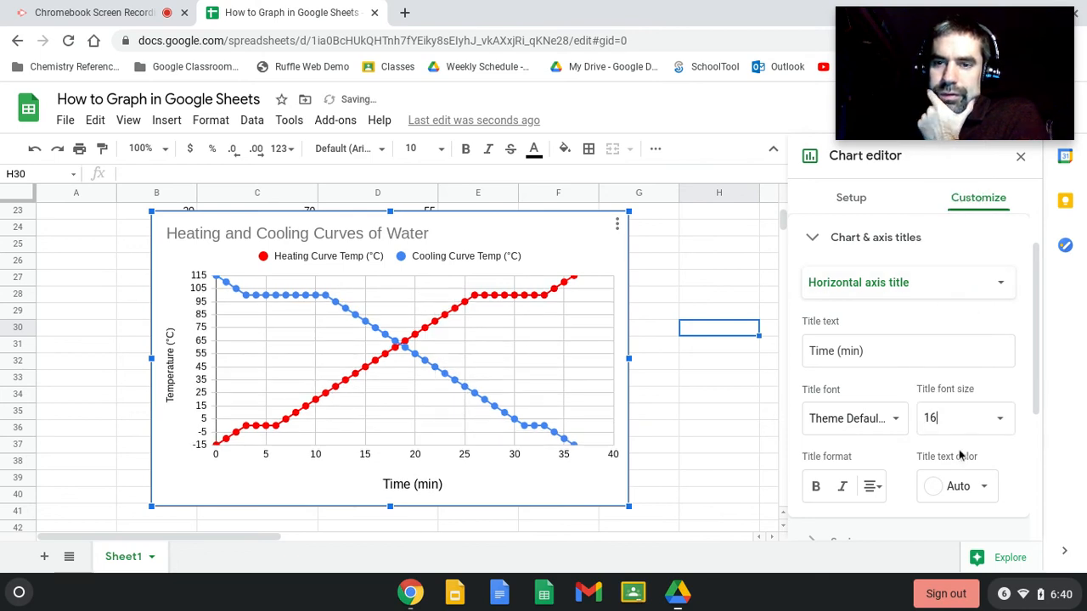
pyautogui.click(907, 282)
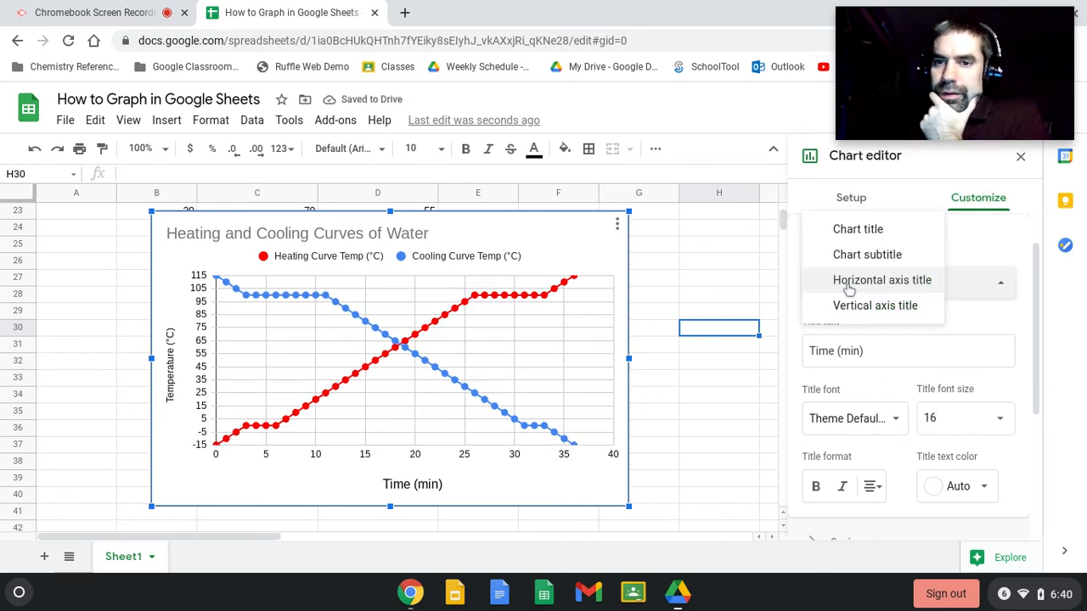
pyautogui.click(874, 306)
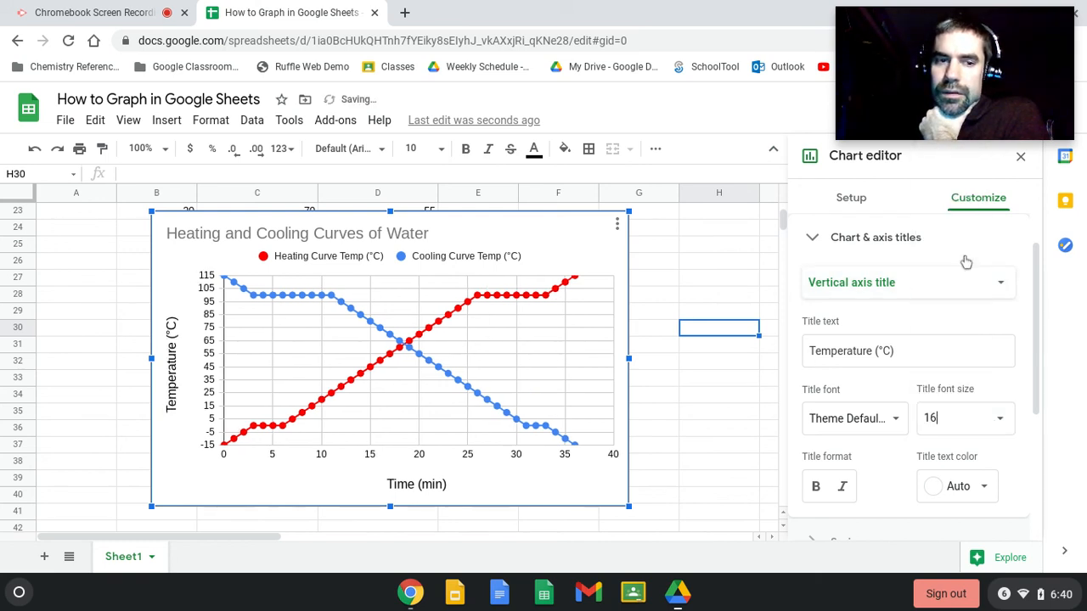
pyautogui.moveTo(949, 450)
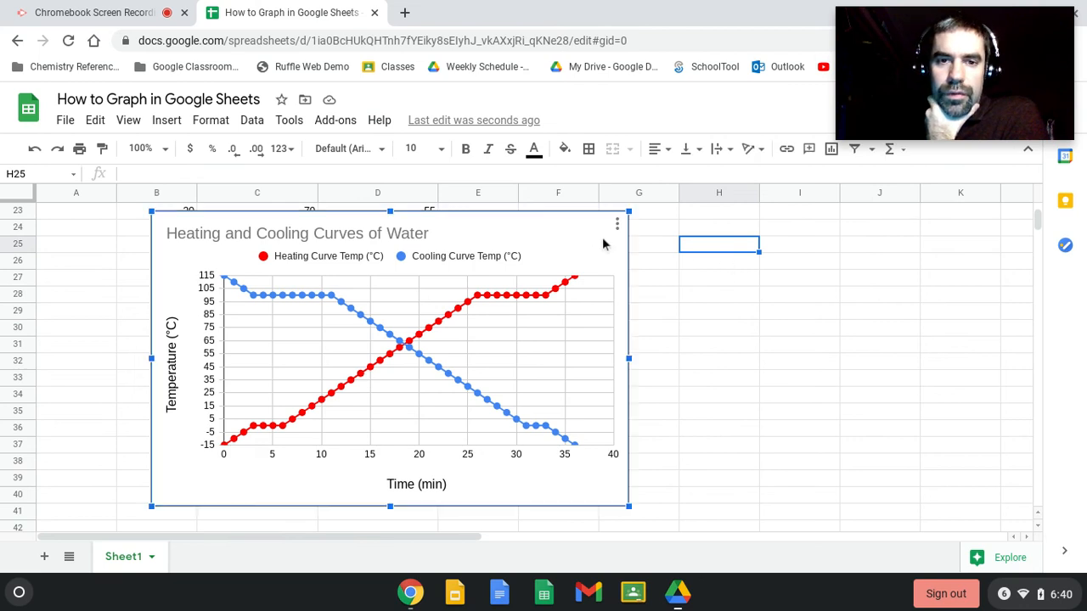
pyautogui.moveTo(666, 245)
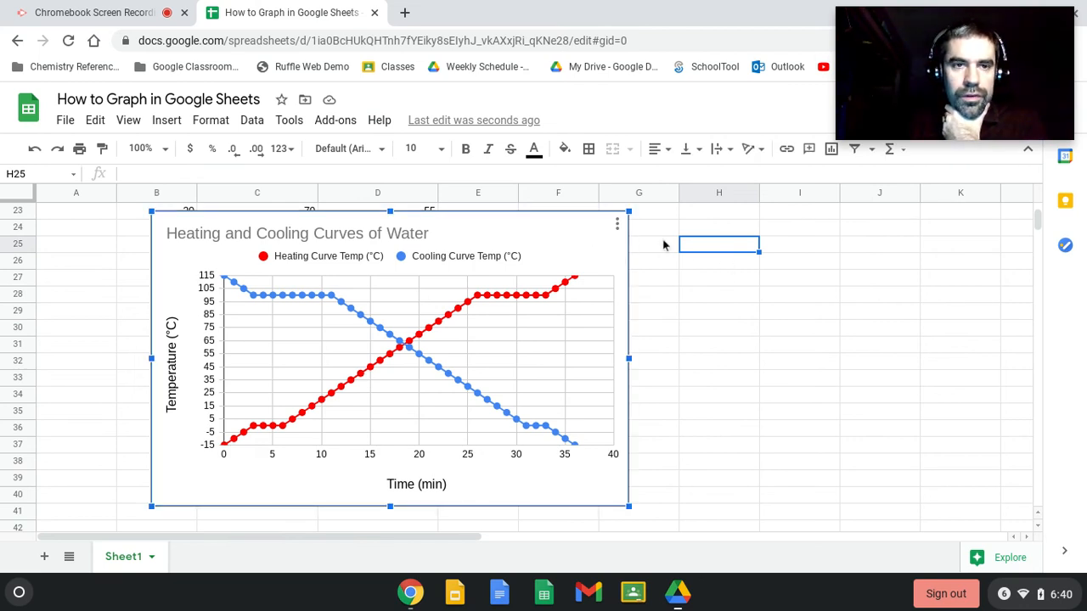
pyautogui.moveTo(404, 14)
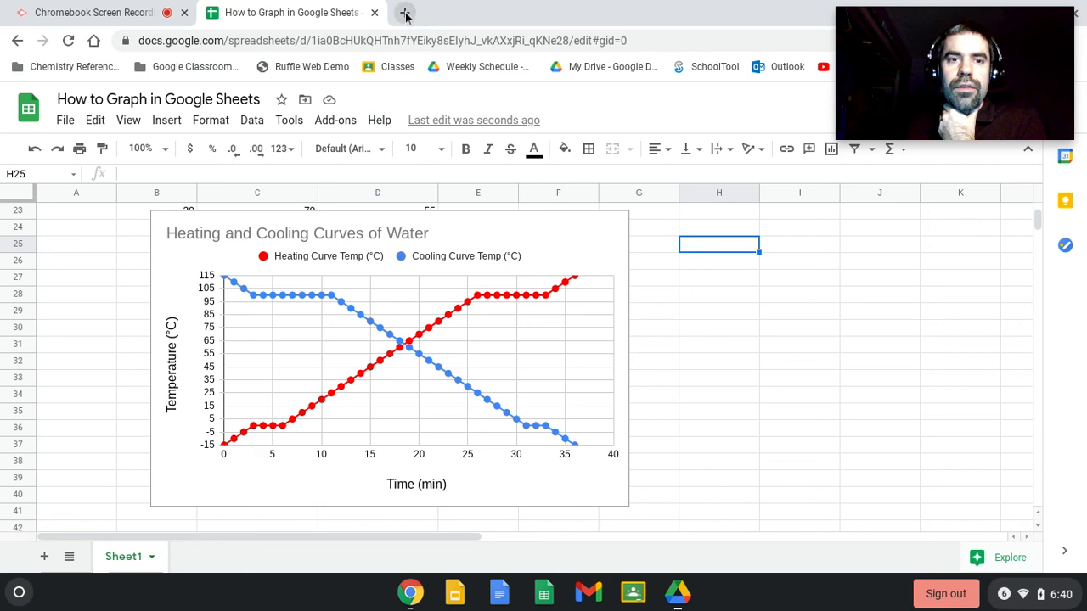
# - Leave the finished chart and open a new browser tab
pyautogui.click(405, 14)
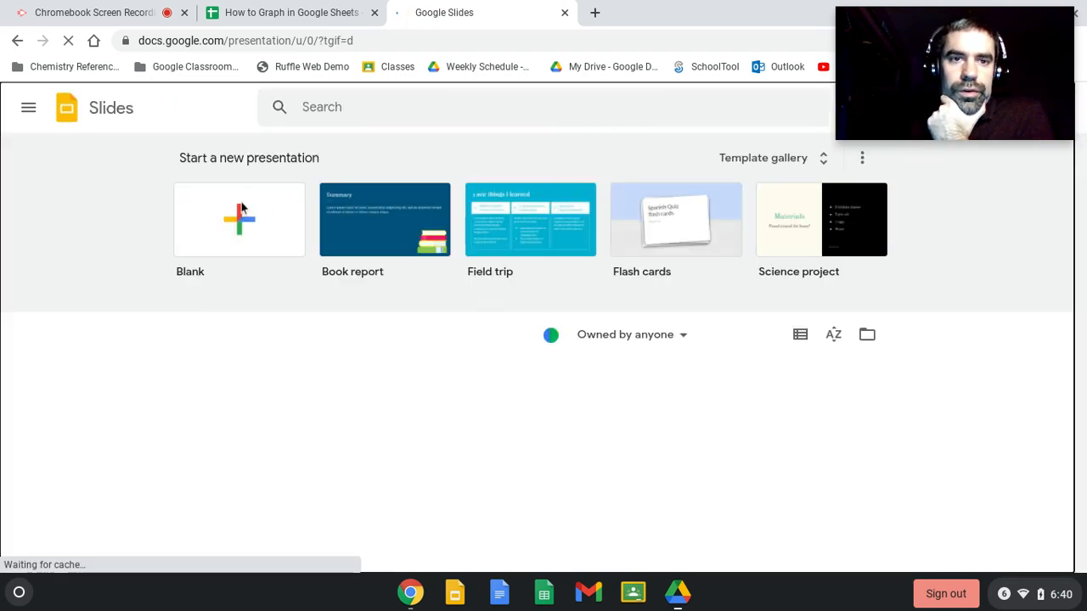
# - Start a blank Google Slides presentation and select its title and subtitle placeholders
pyautogui.click(238, 219)
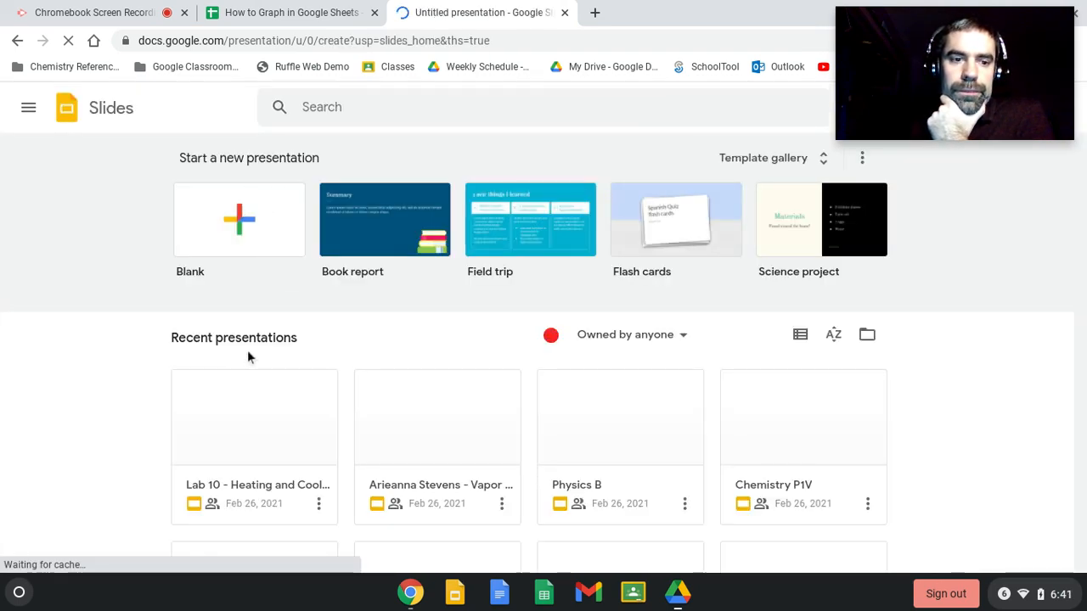
pyautogui.click(237, 219)
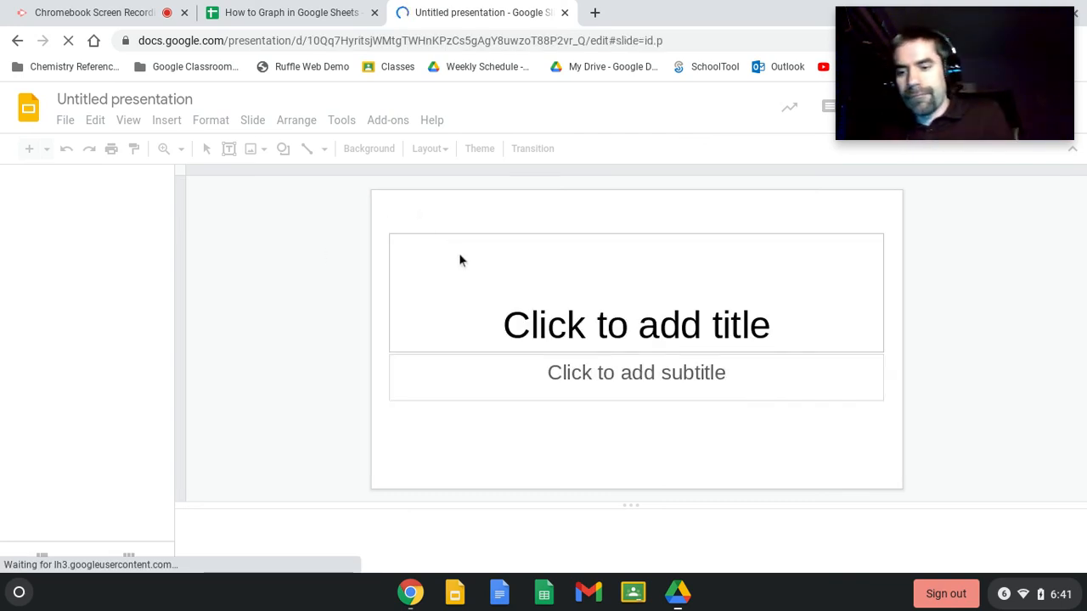
pyautogui.click(479, 148)
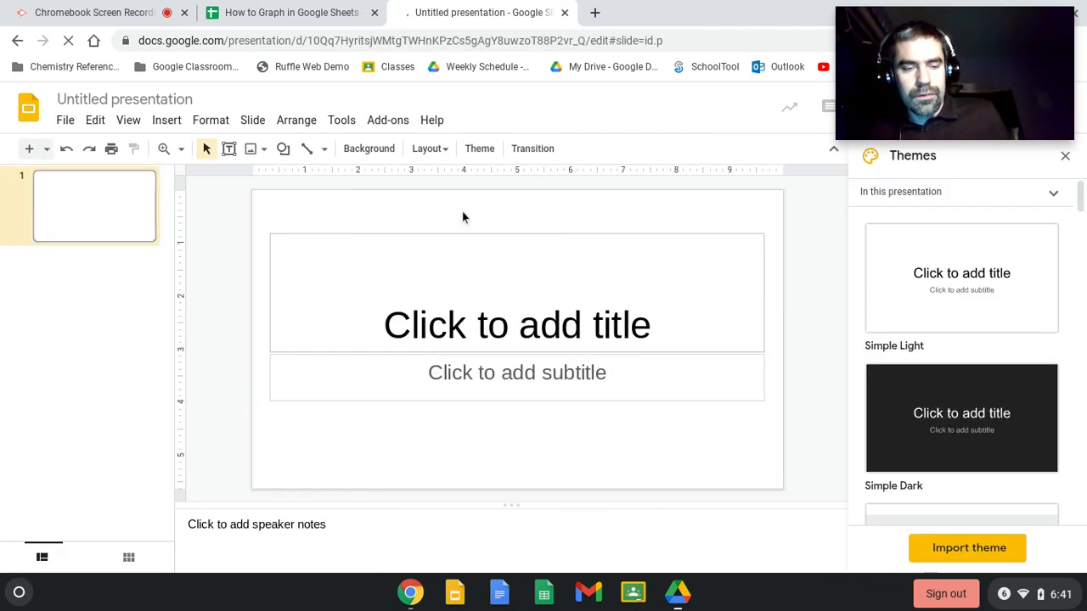
pyautogui.click(517, 326)
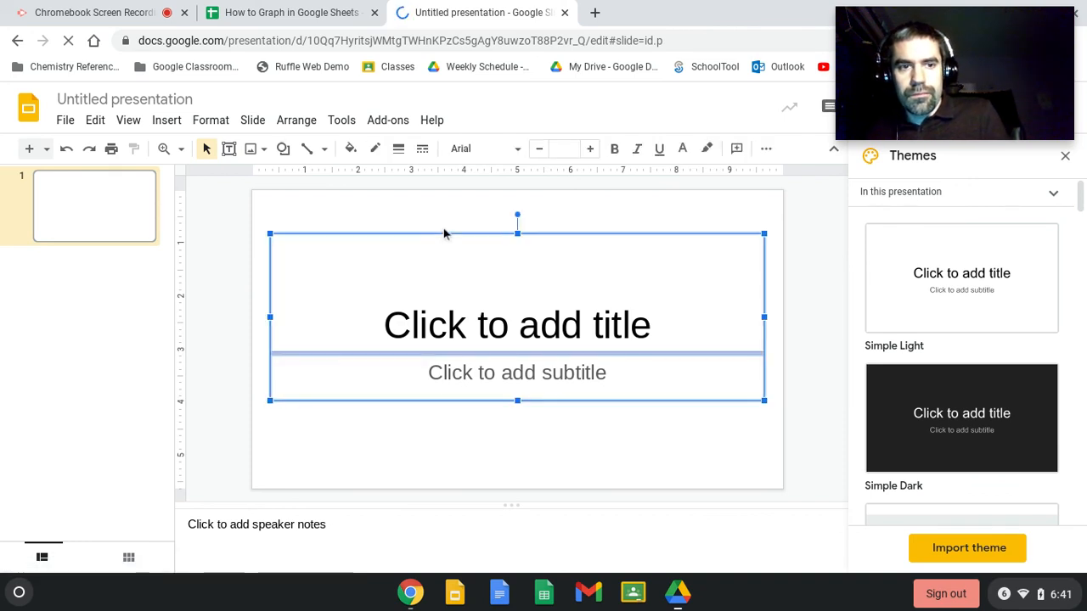
pyautogui.moveTo(462, 217)
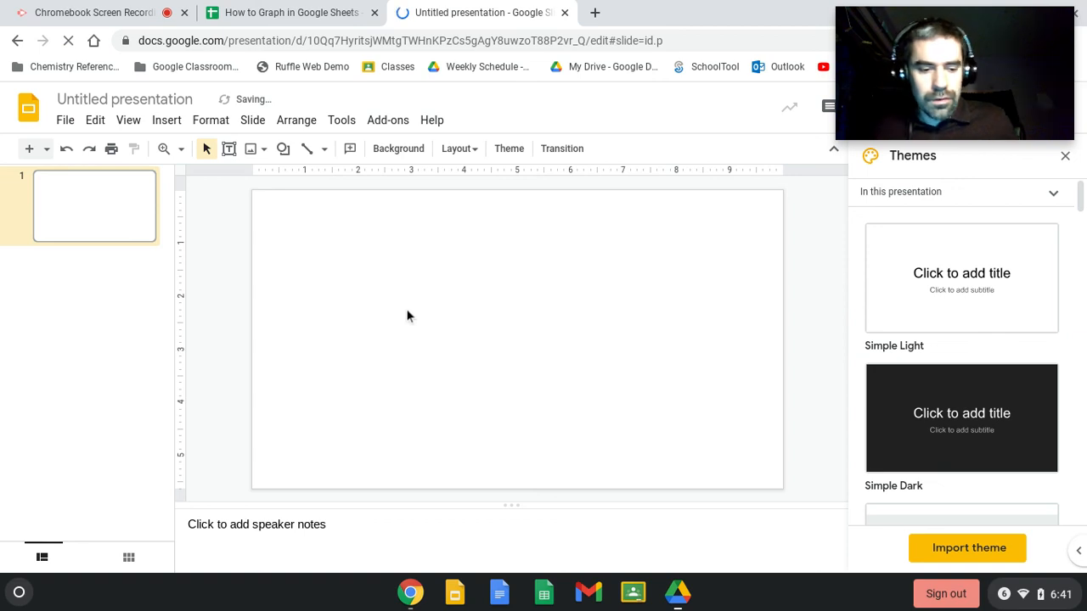
# - Paste the copied chart onto the slide as an unlinked copy
pyautogui.press('ctrl+v')
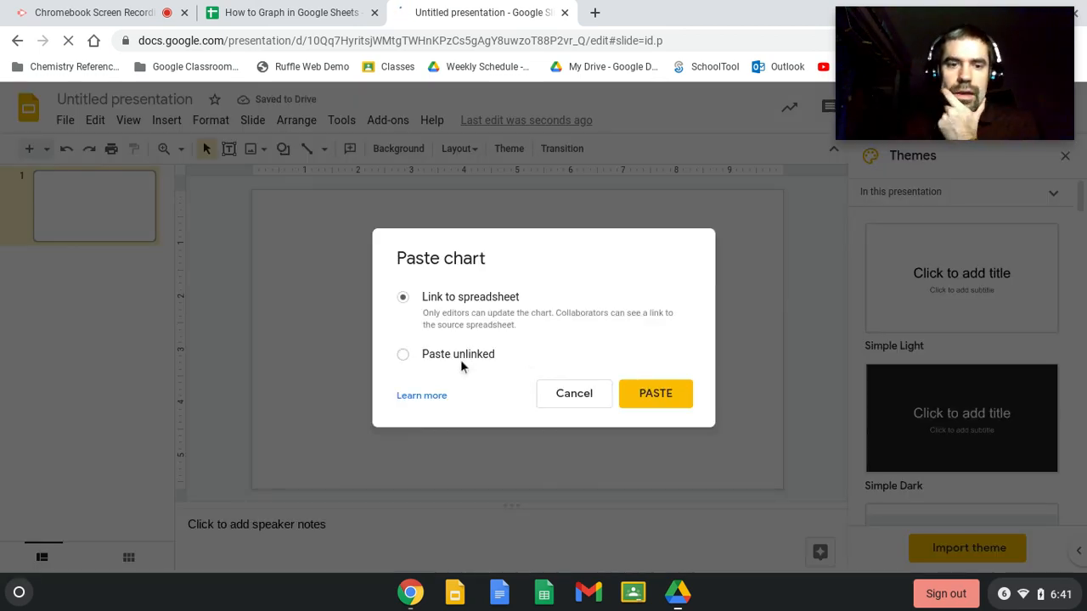
pyautogui.click(403, 355)
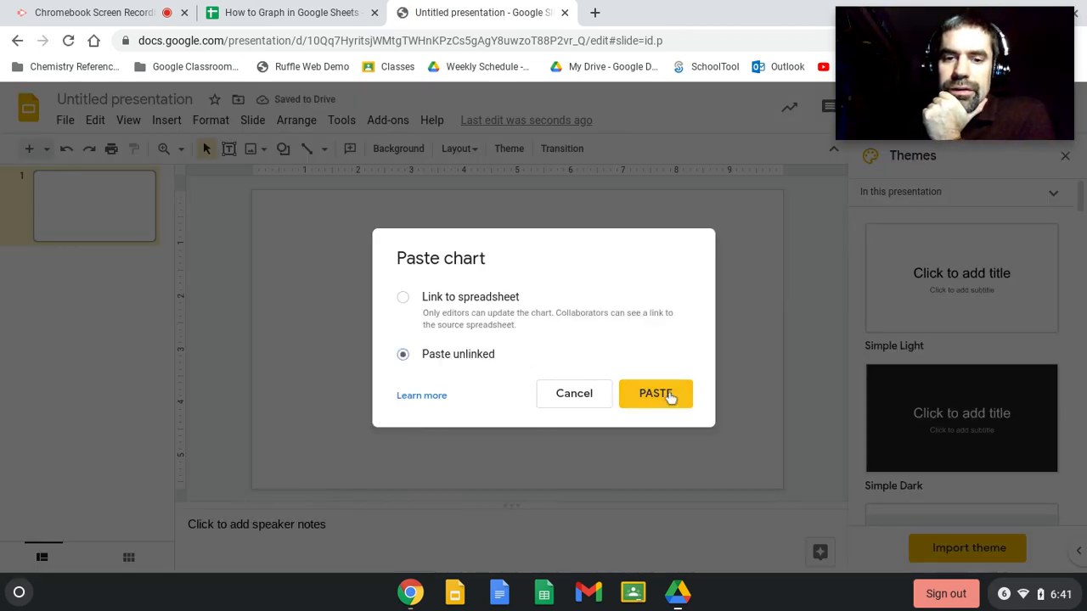
pyautogui.click(655, 394)
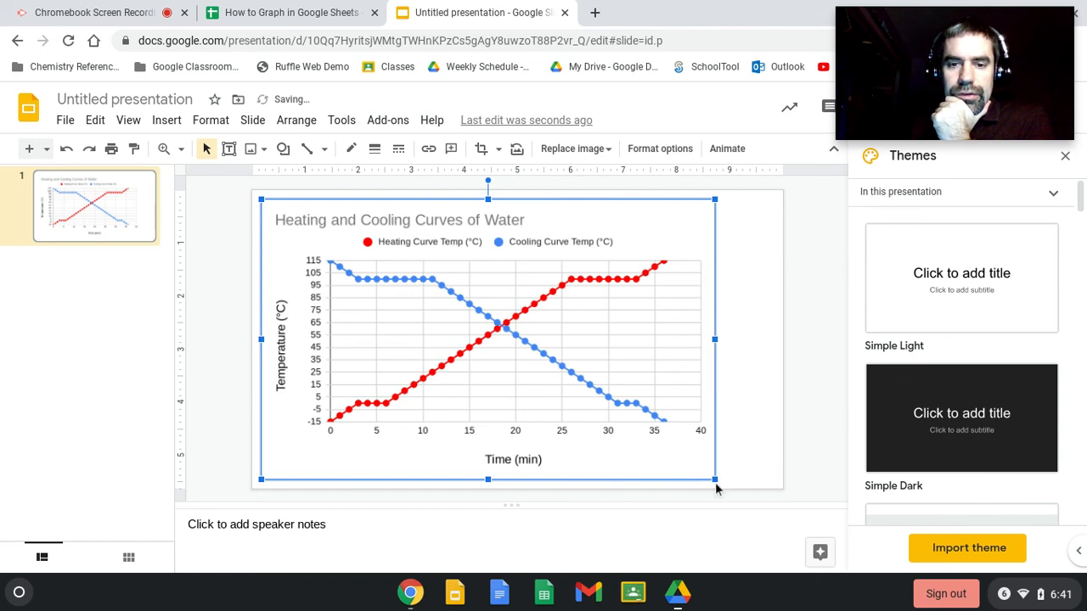
# - Shrink the pasted chart to fit and move it to the slide centre
pyautogui.moveTo(716, 479); pyautogui.dragTo(637, 431)
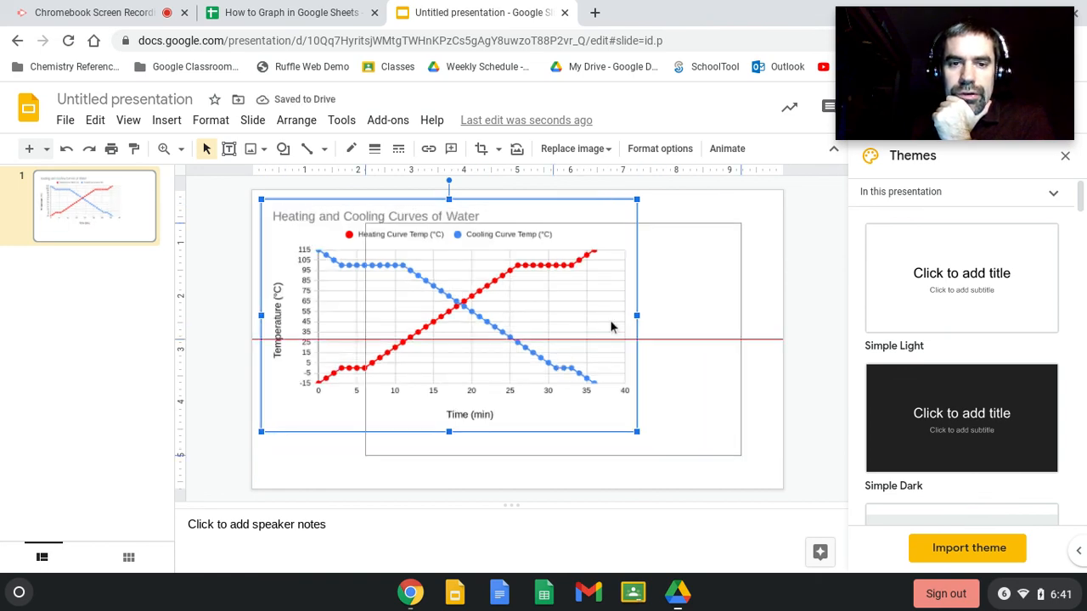
pyautogui.moveTo(637, 431); pyautogui.dragTo(741, 455)
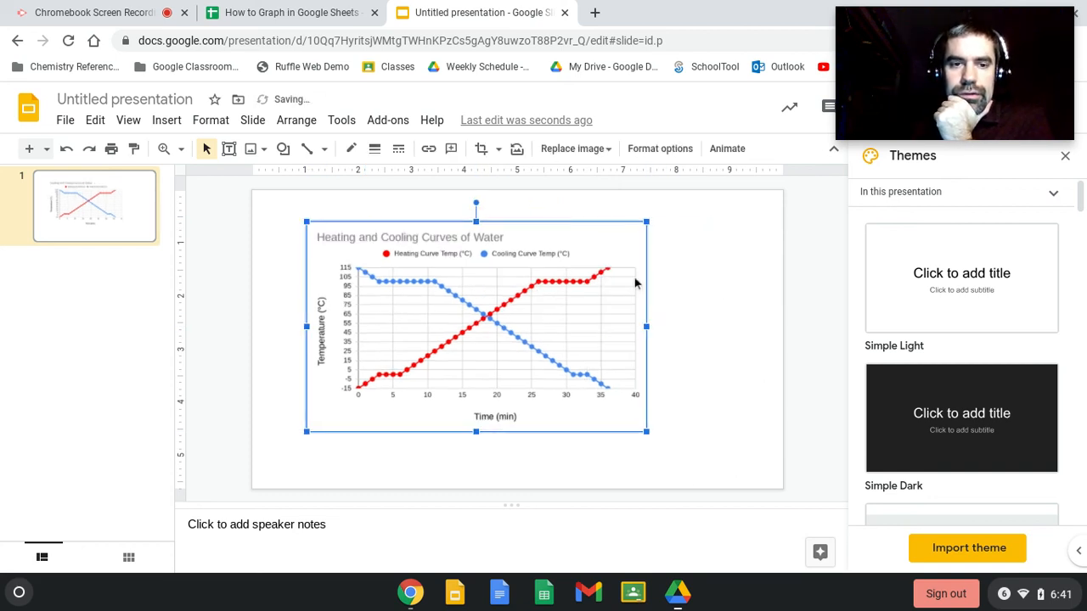
pyautogui.click(744, 438)
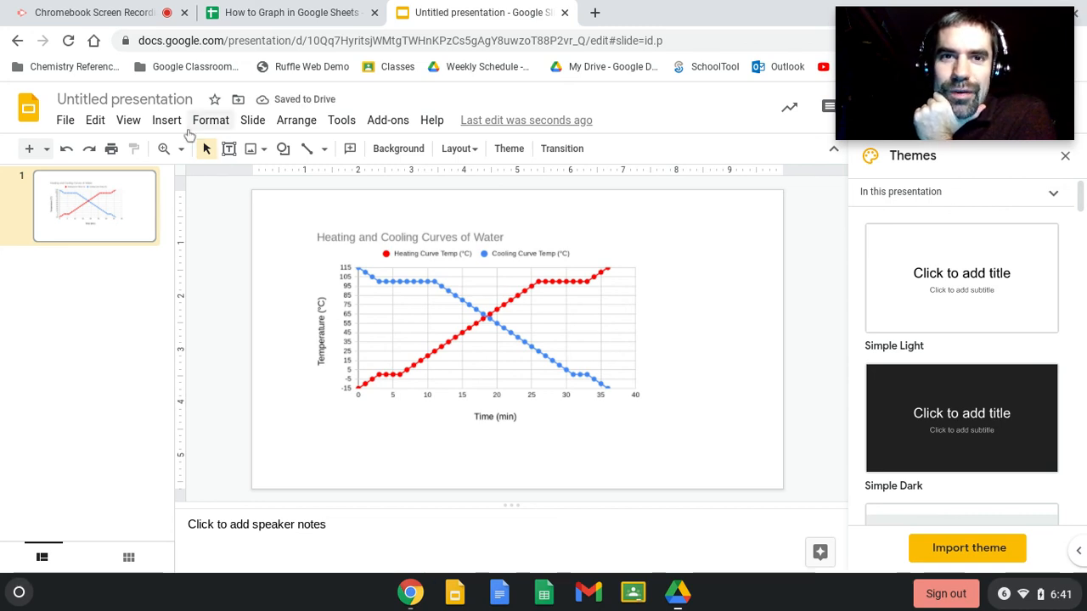
pyautogui.moveTo(289, 12)
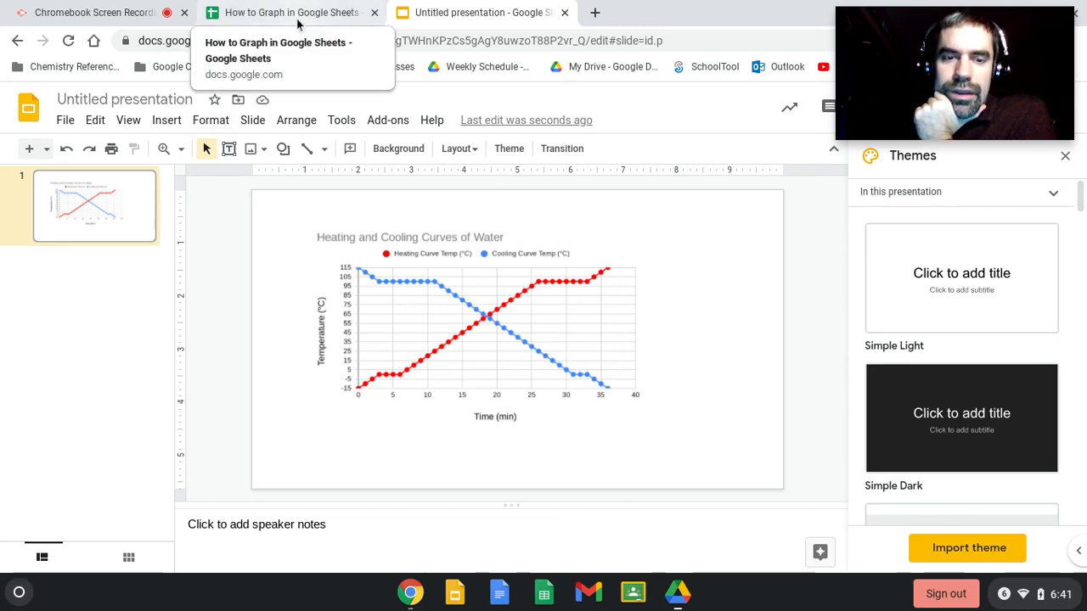